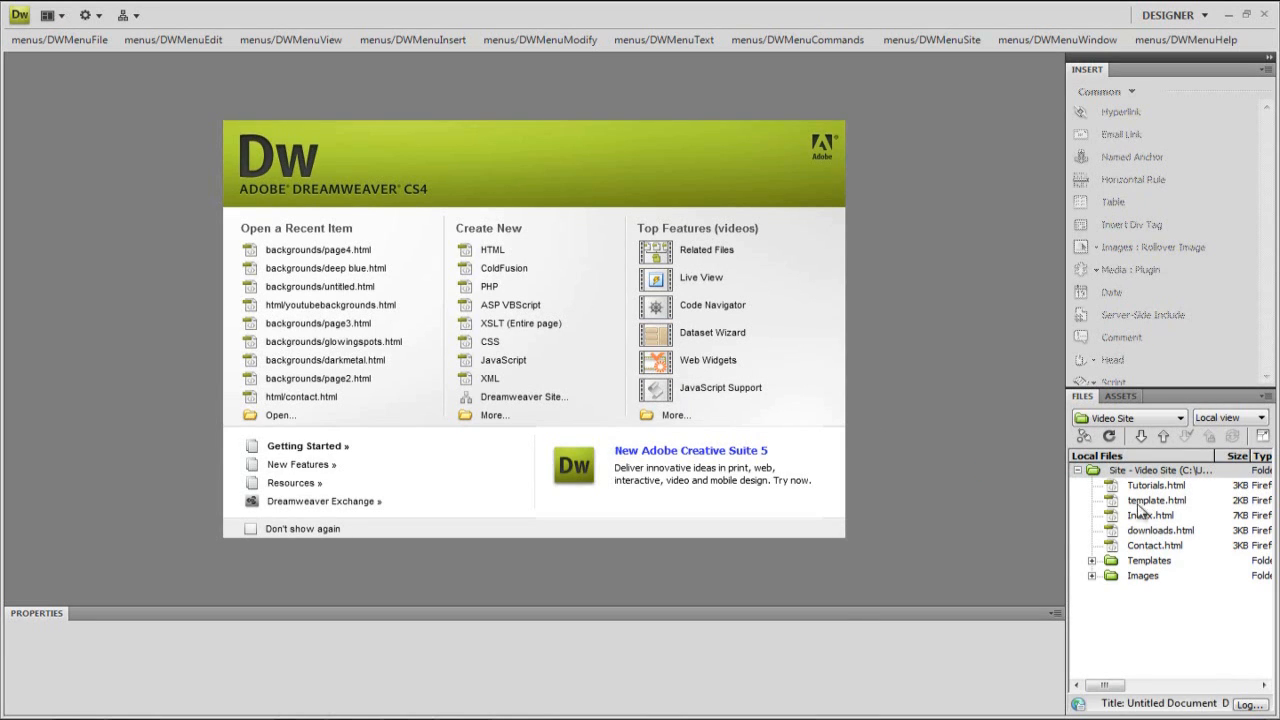
Add 'Download your free whatever now !' under the Downloads heading of downloads.html.
{"action": "double_click", "coordinate": [1158, 530]}
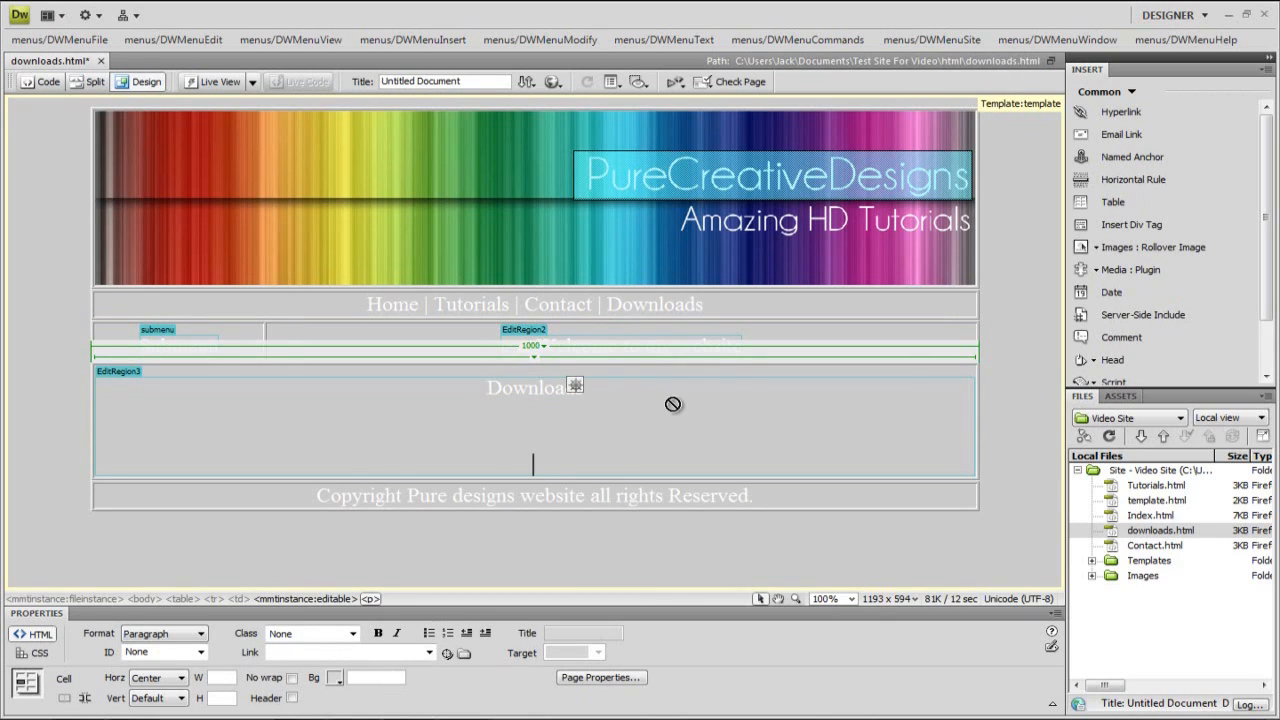
{"action": "type", "text": "Download"}
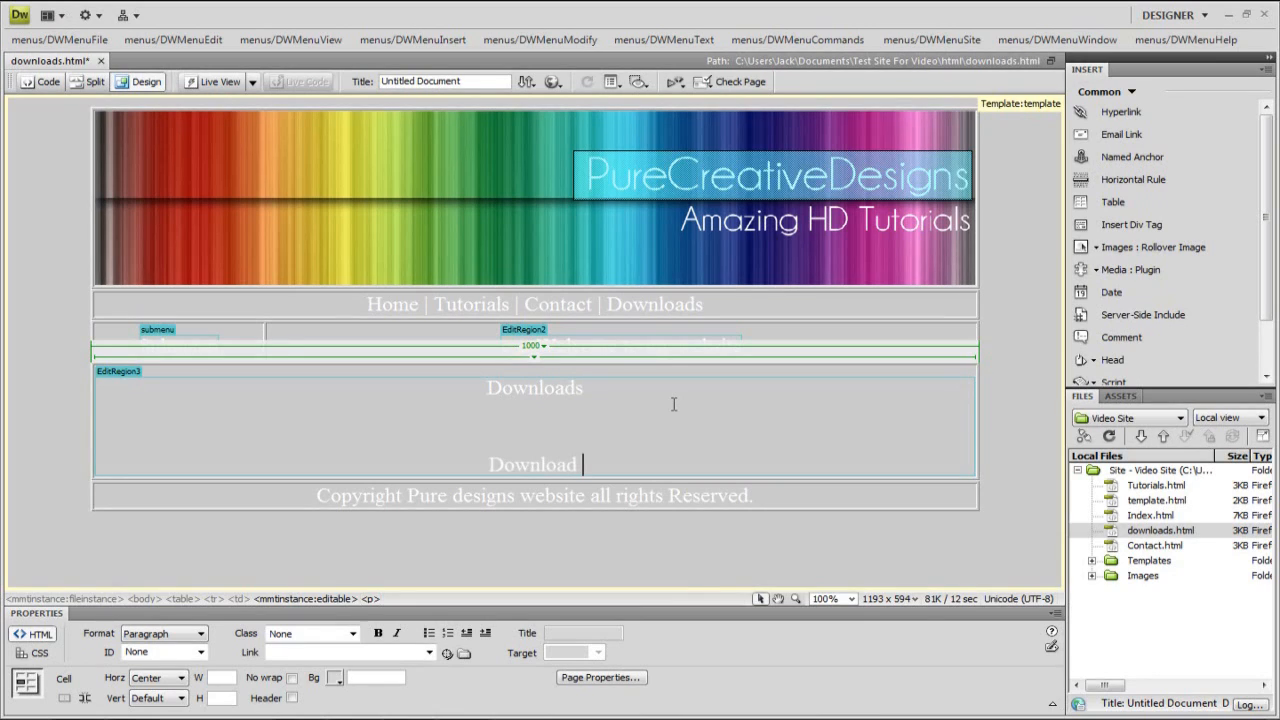
{"action": "type", "text": "your free wh"}
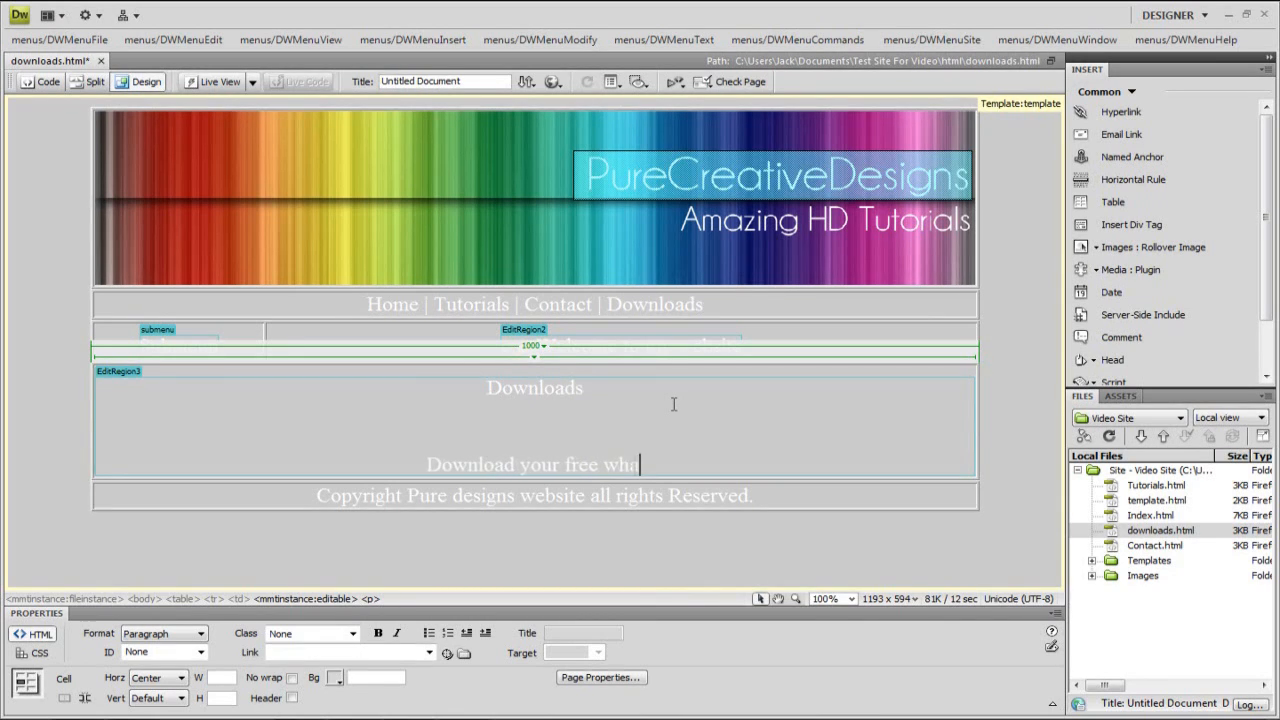
{"action": "type", "text": "atever now !"}
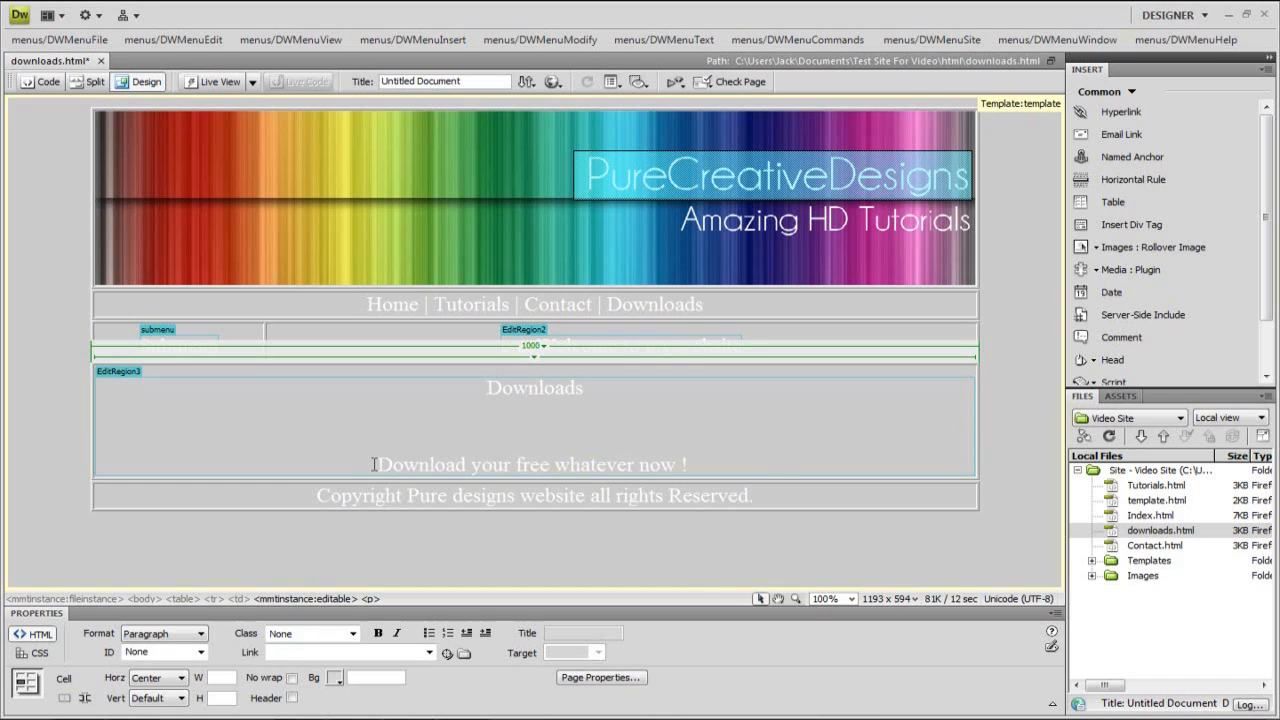
{"action": "left_click", "coordinate": [690, 464]}
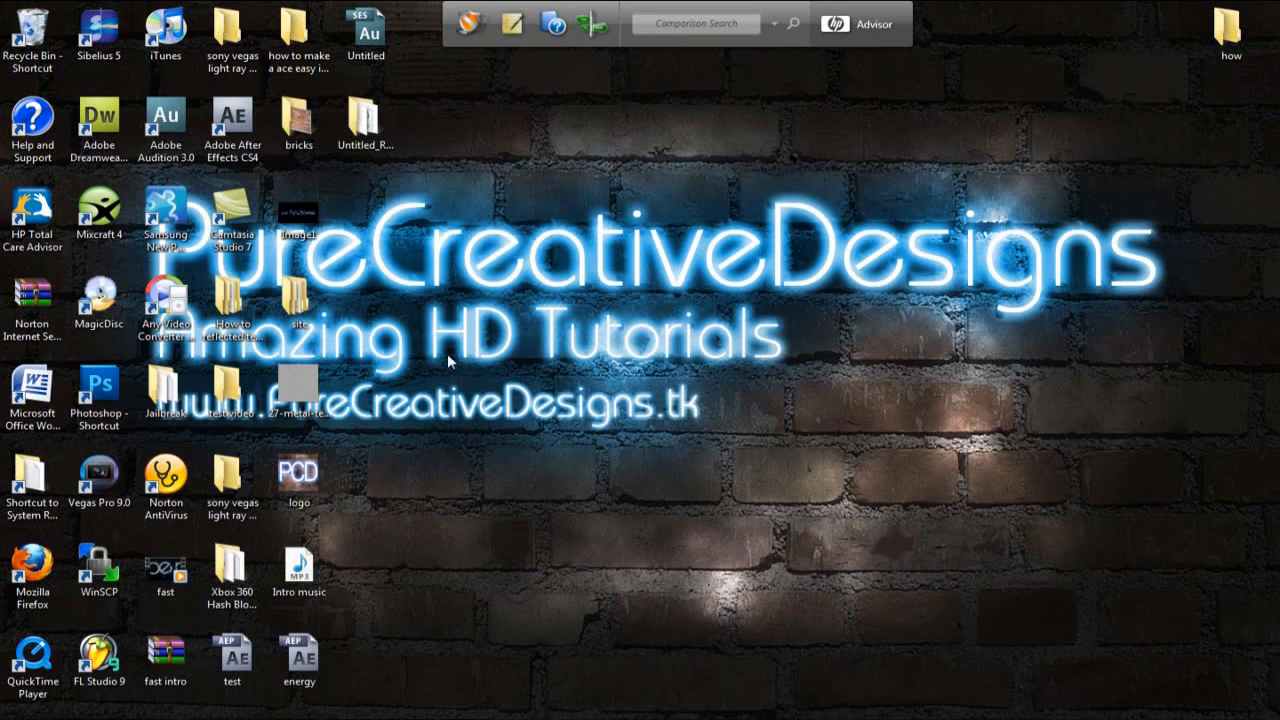
{"action": "mouse_move", "coordinate": [398, 392]}
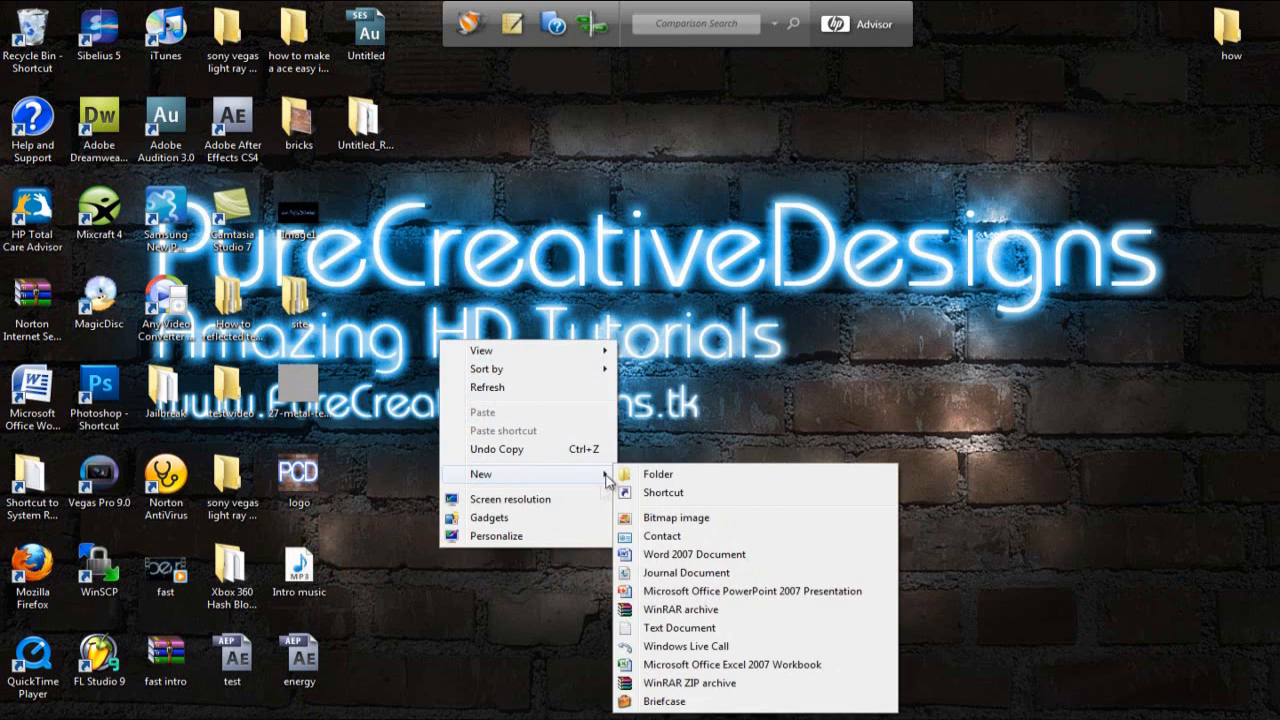
Create a desktop folder 'download' holding the 27-metal-texture and logo images, checked and closed.
{"action": "left_click", "coordinate": [658, 474]}
{"action": "type", "text": "download"}
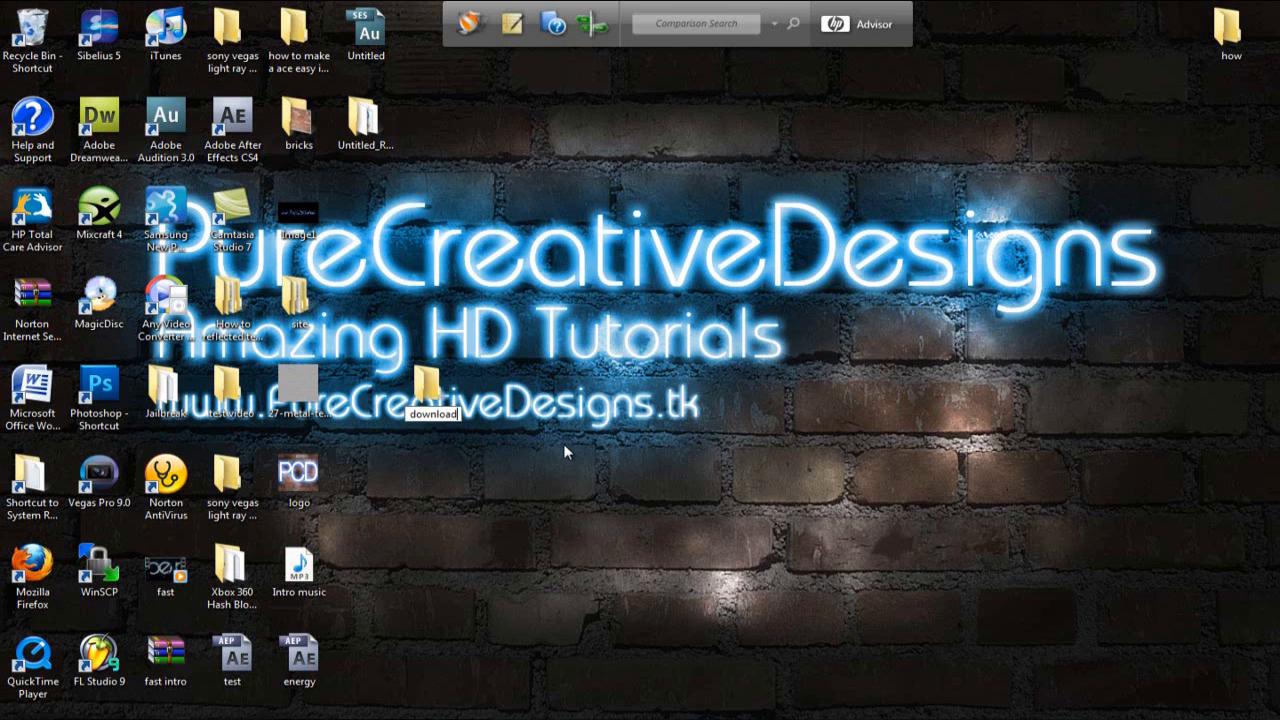
{"action": "left_click", "coordinate": [298, 390]}
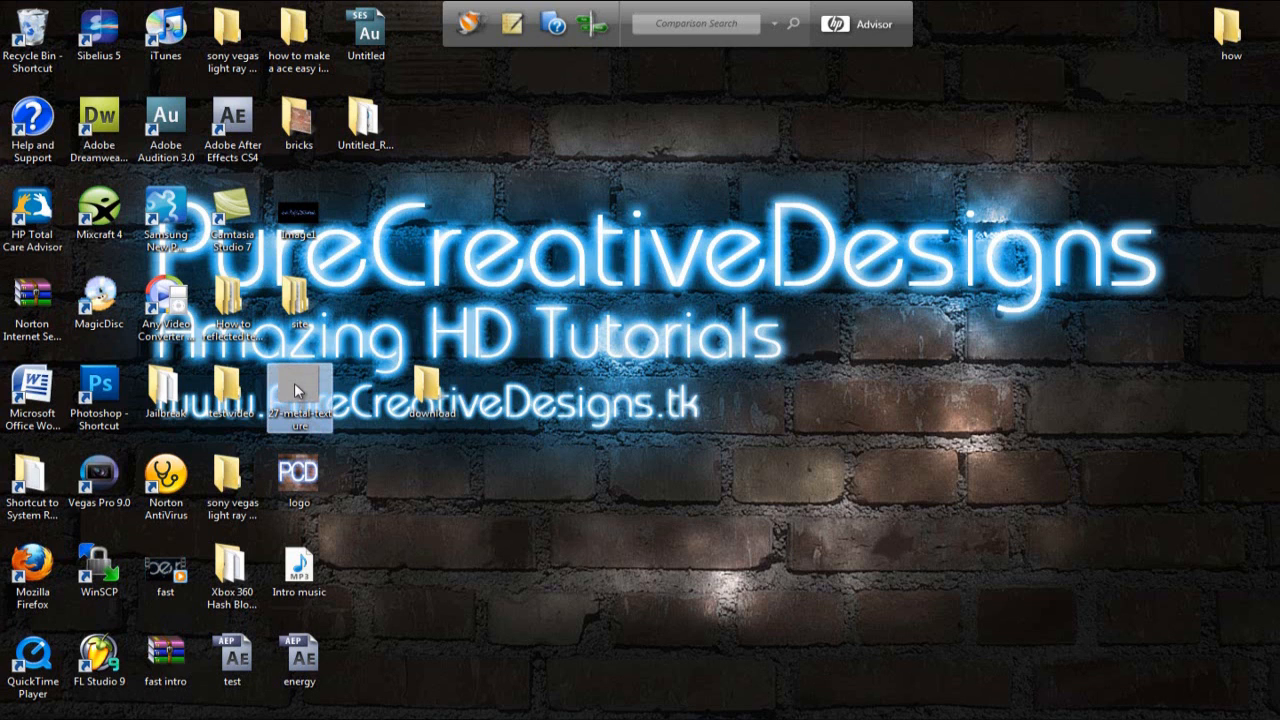
{"action": "left_click", "coordinate": [298, 472]}
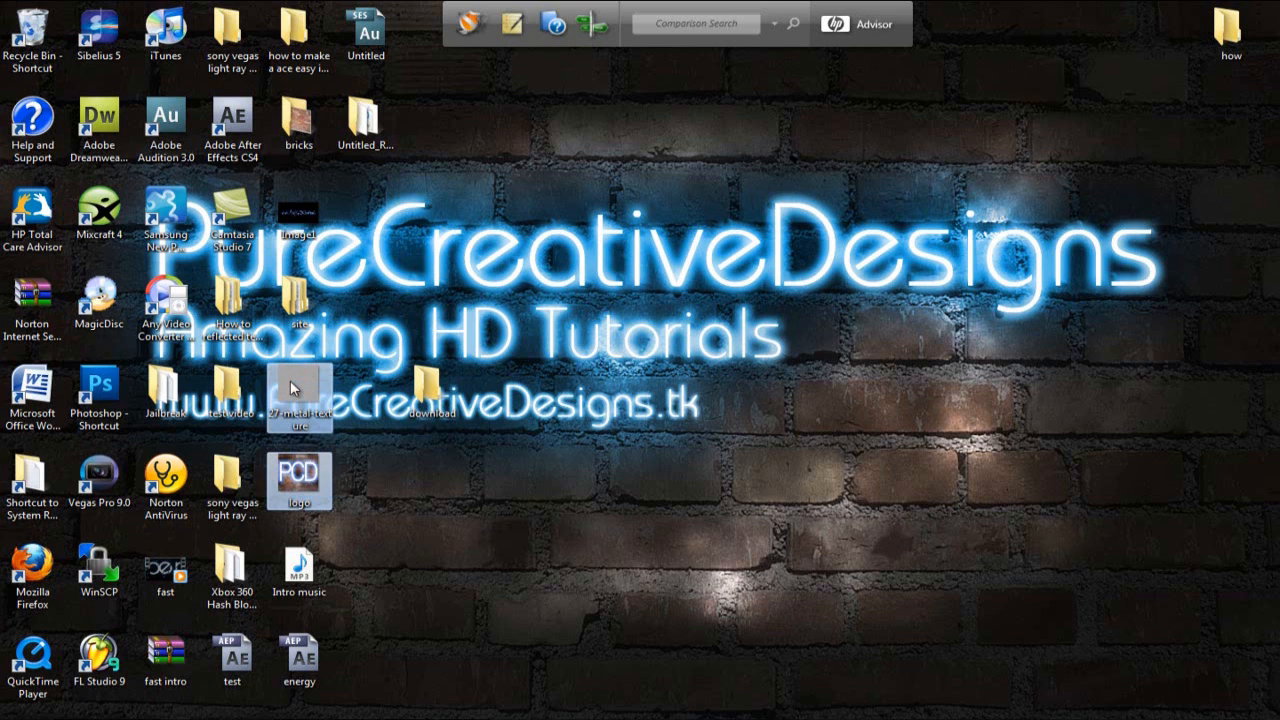
{"action": "mouse_move", "coordinate": [420, 388]}
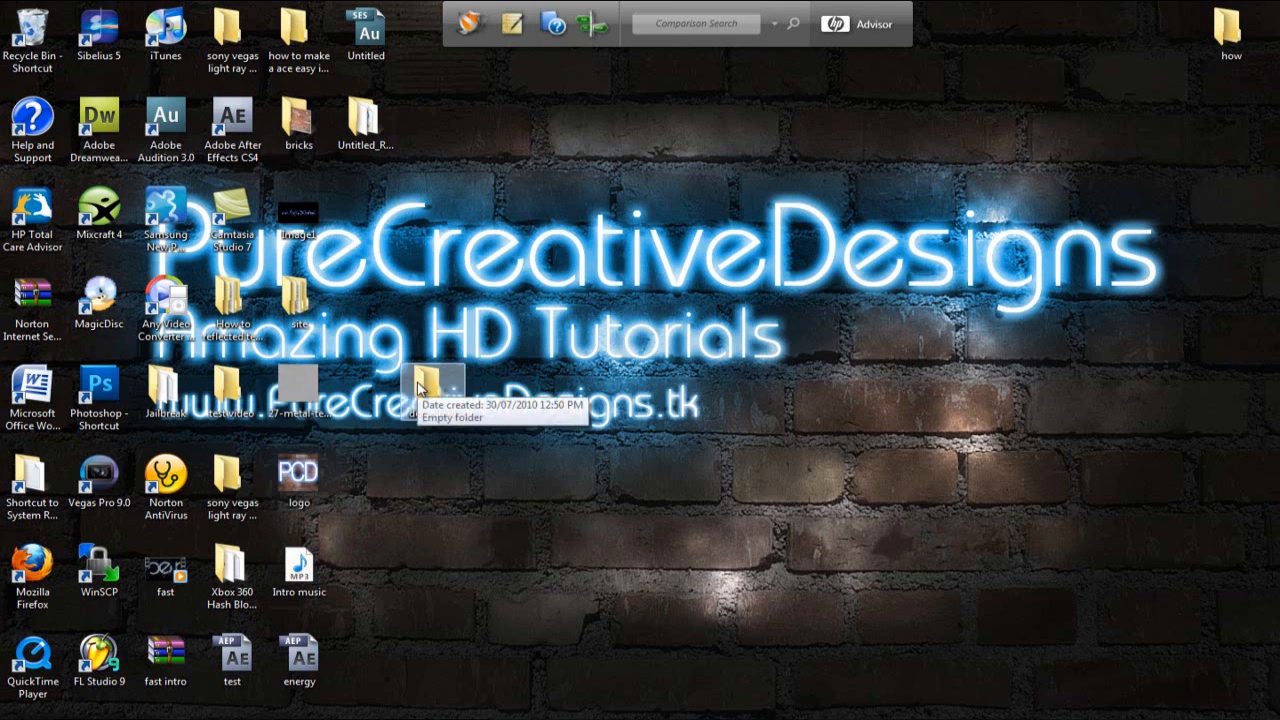
{"action": "double_click", "coordinate": [432, 386]}
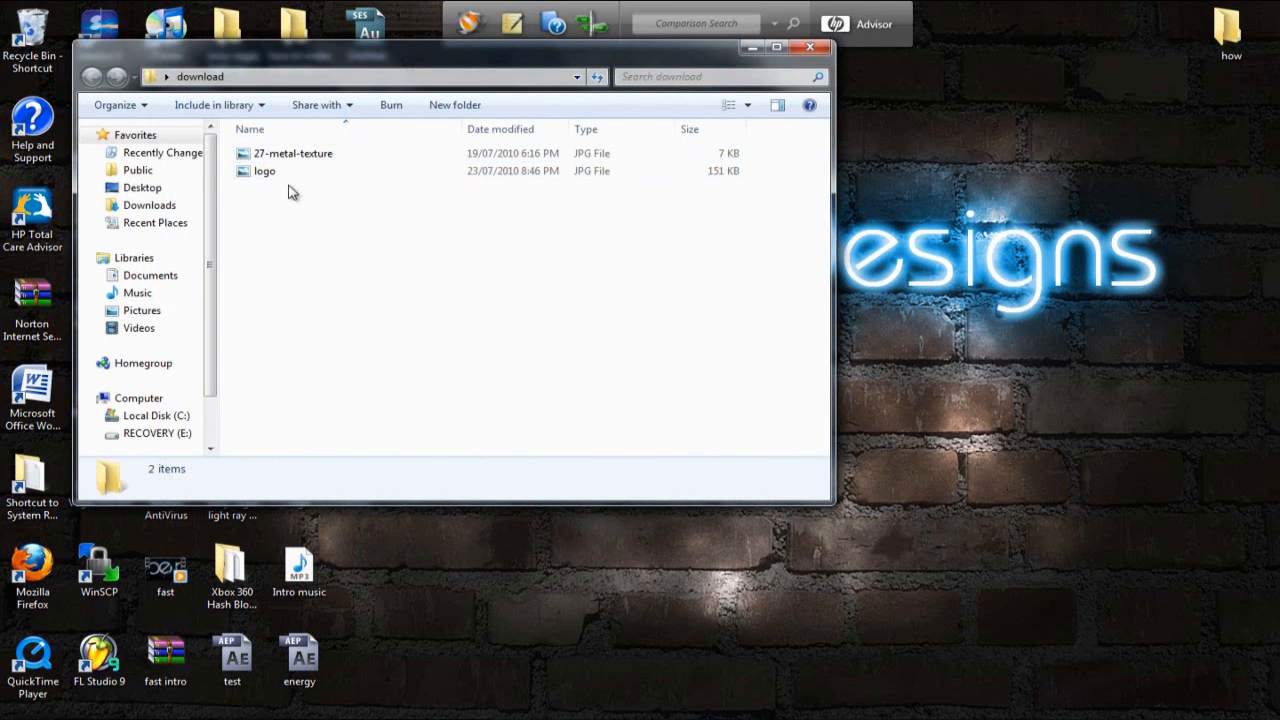
{"action": "left_click", "coordinate": [808, 48]}
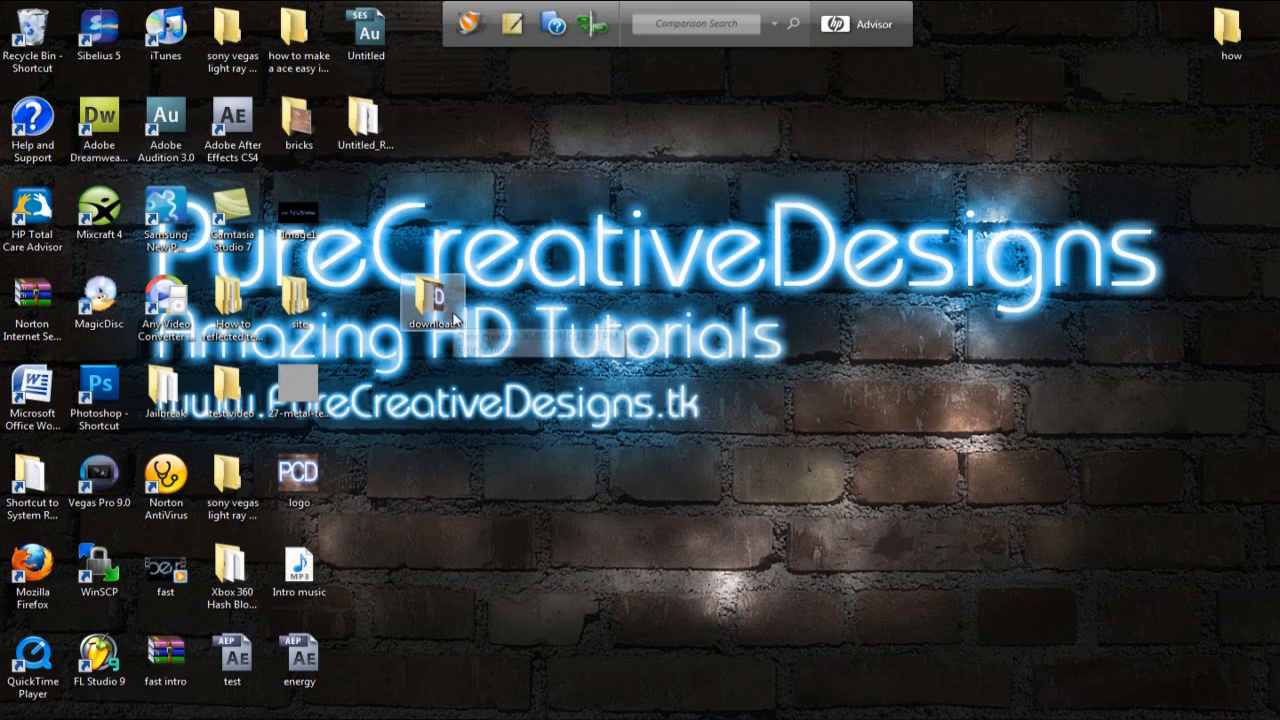
Start a WinRAR archive of the download folder via 'Add to archive...'.
{"action": "right_click", "coordinate": [432, 300]}
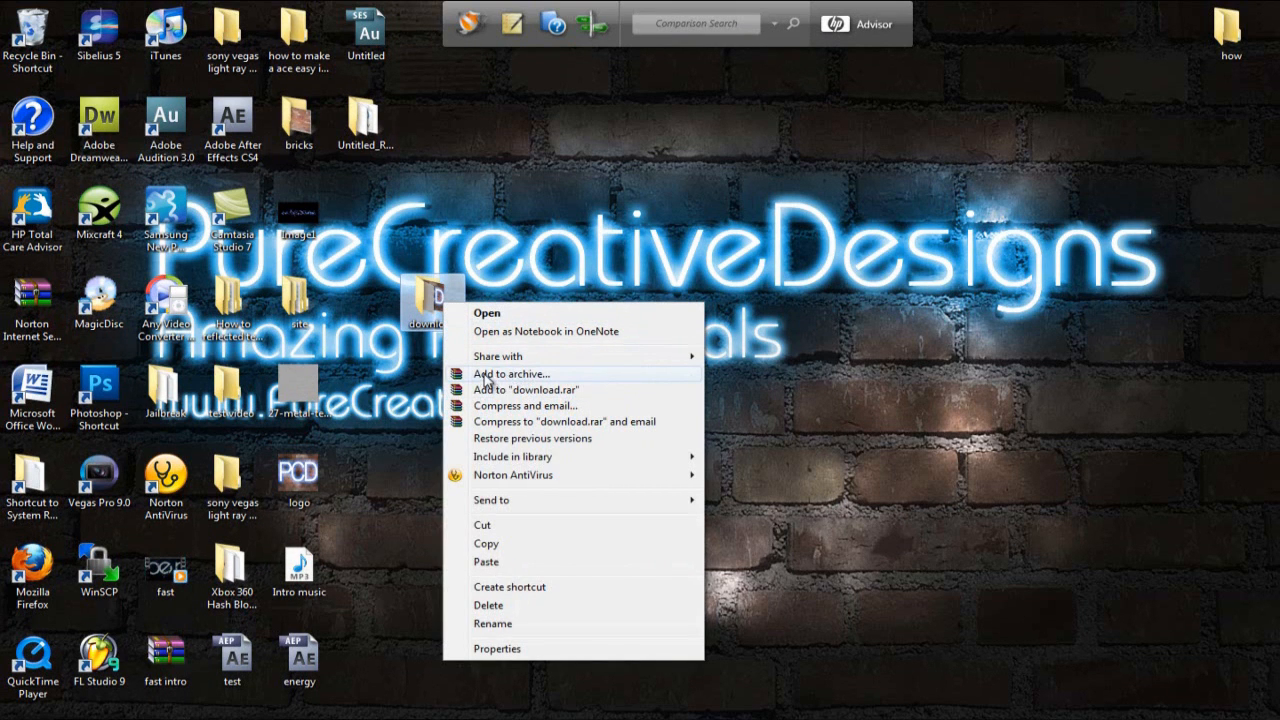
{"action": "left_click", "coordinate": [510, 374]}
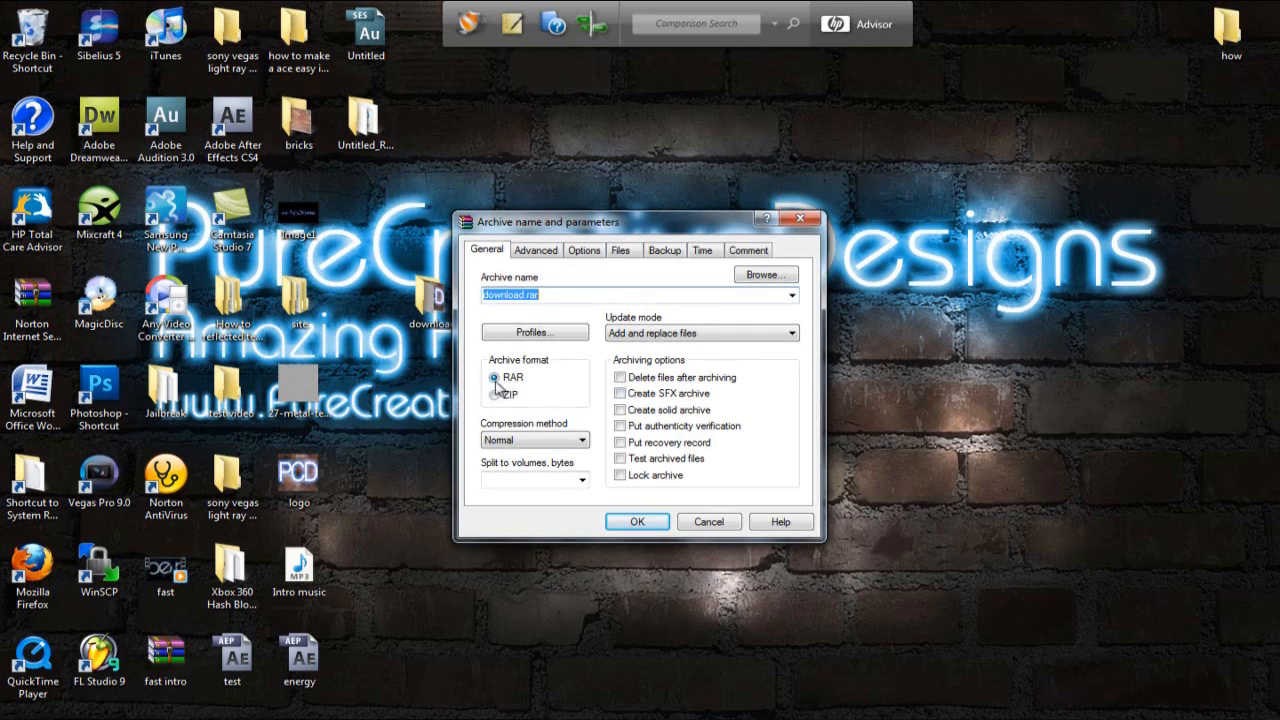
Choose ZIP format and write the archive comment 'Thank you downloading this'.
{"action": "left_click", "coordinate": [496, 396]}
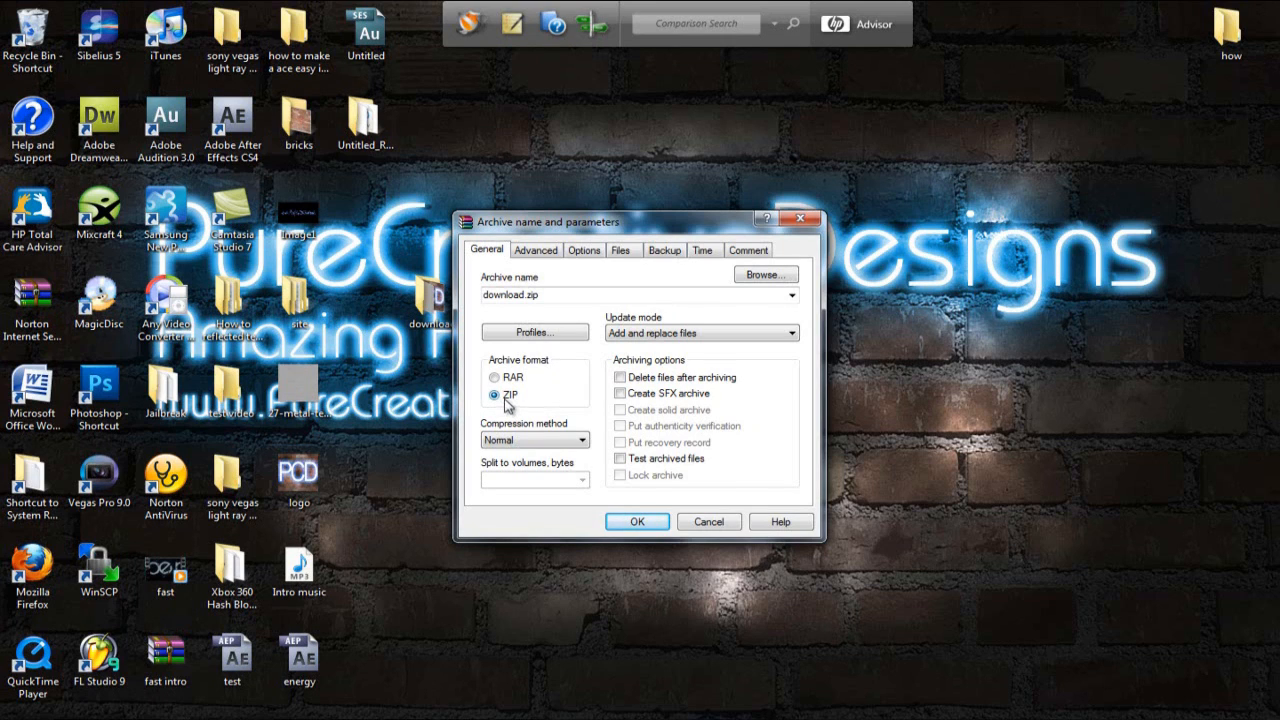
{"action": "mouse_move", "coordinate": [476, 392]}
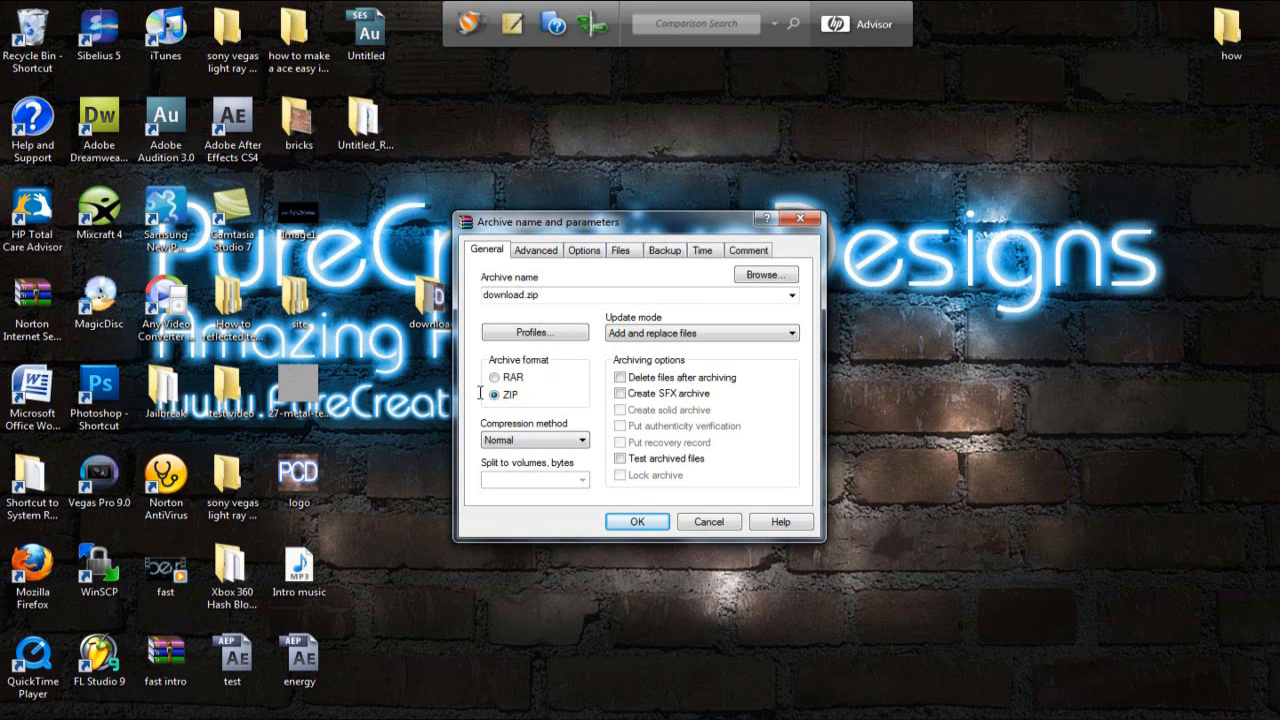
{"action": "left_click", "coordinate": [584, 250]}
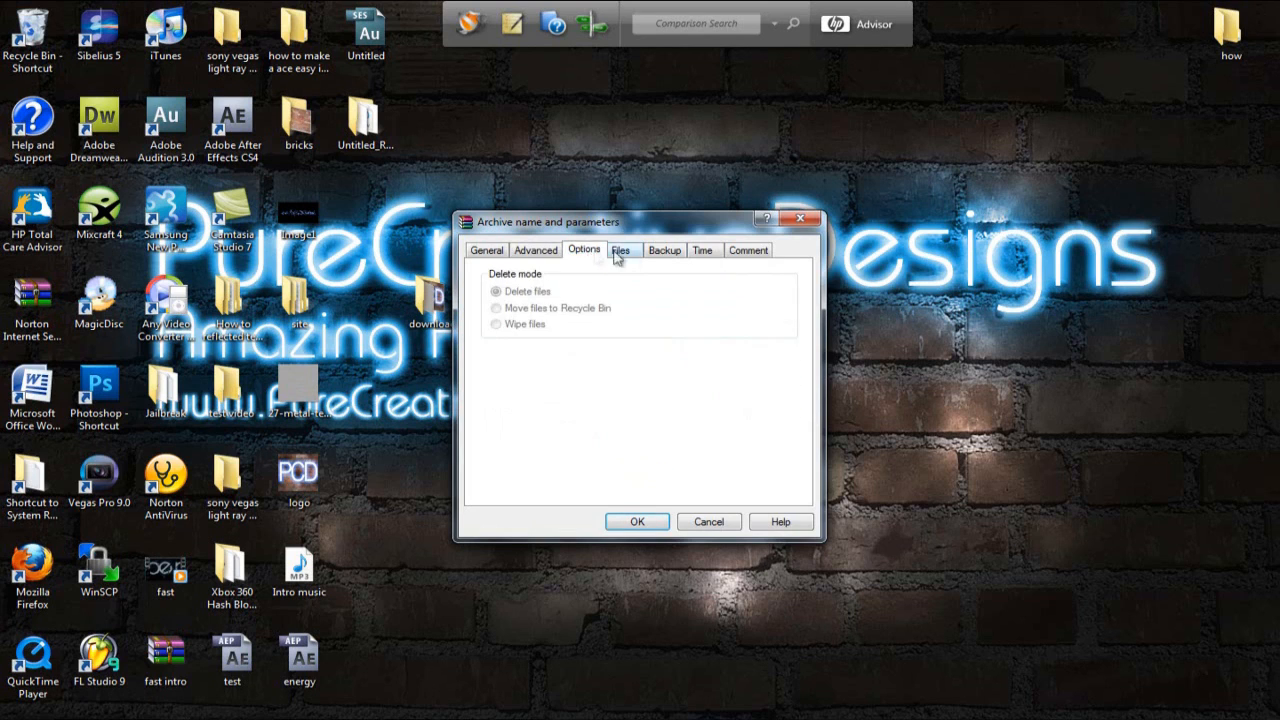
{"action": "left_click", "coordinate": [704, 250]}
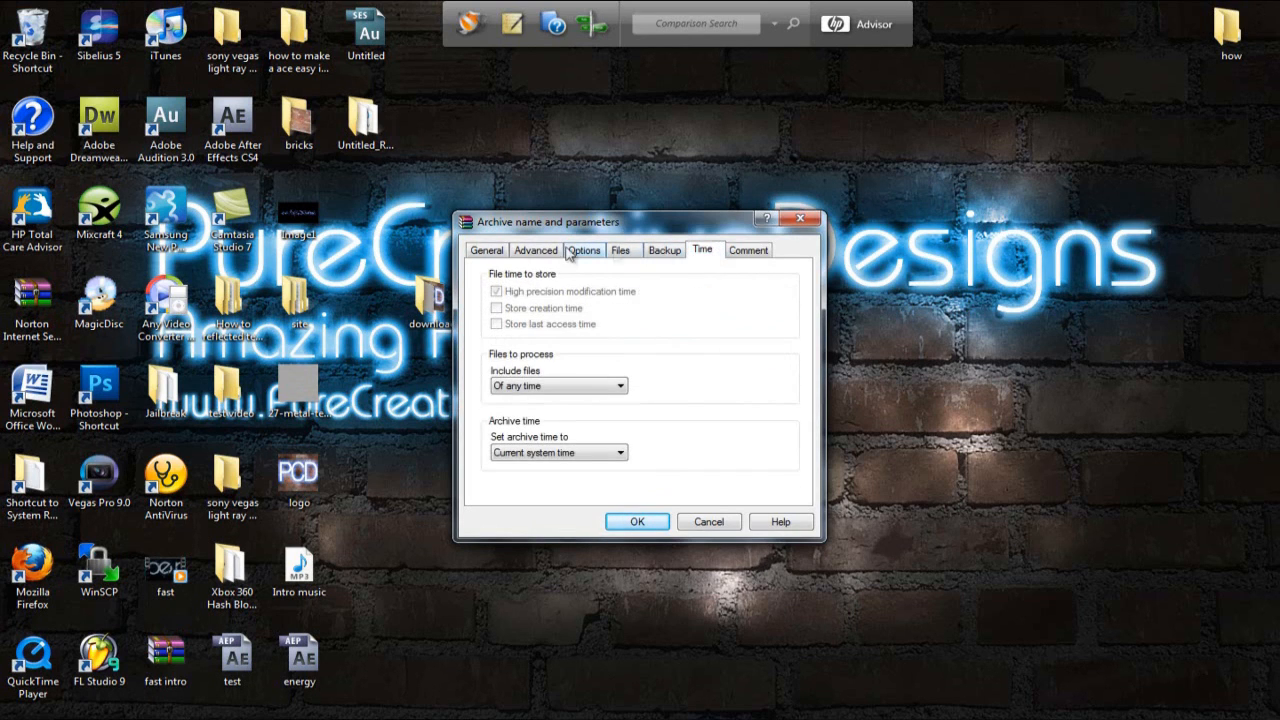
{"action": "left_click", "coordinate": [748, 250]}
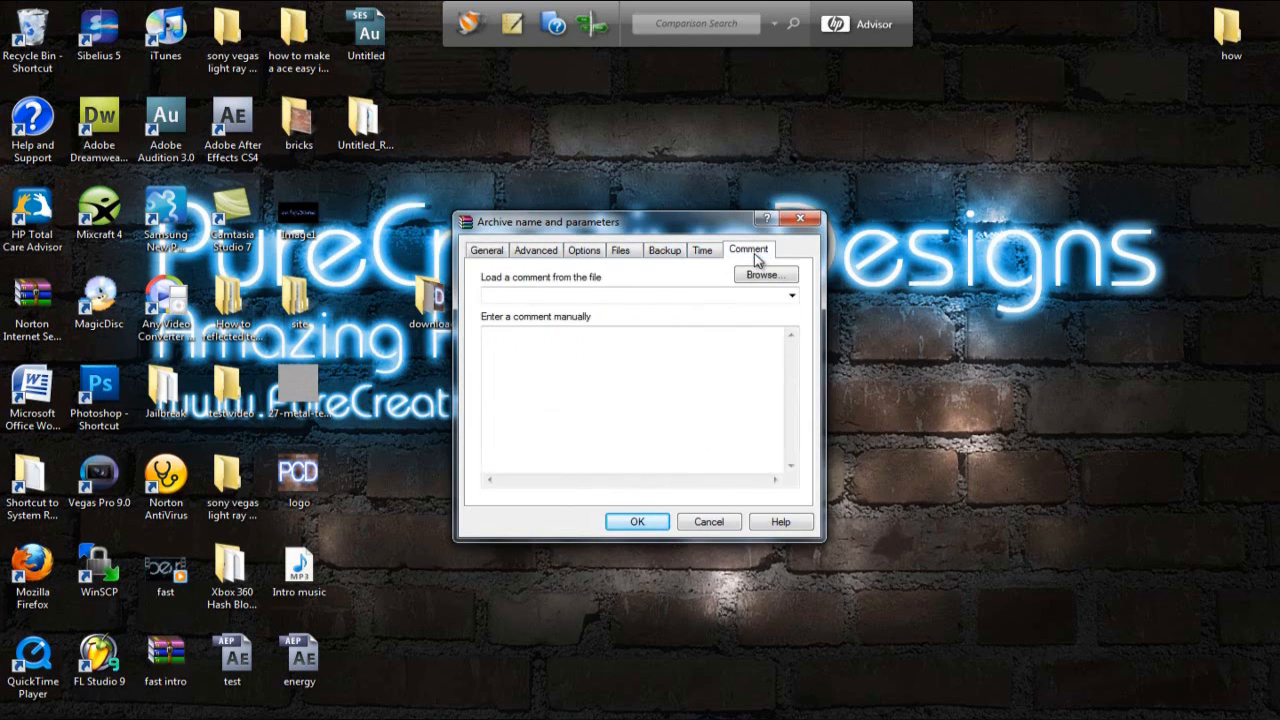
{"action": "left_click", "coordinate": [488, 250]}
{"action": "type", "text": "Thank you"}
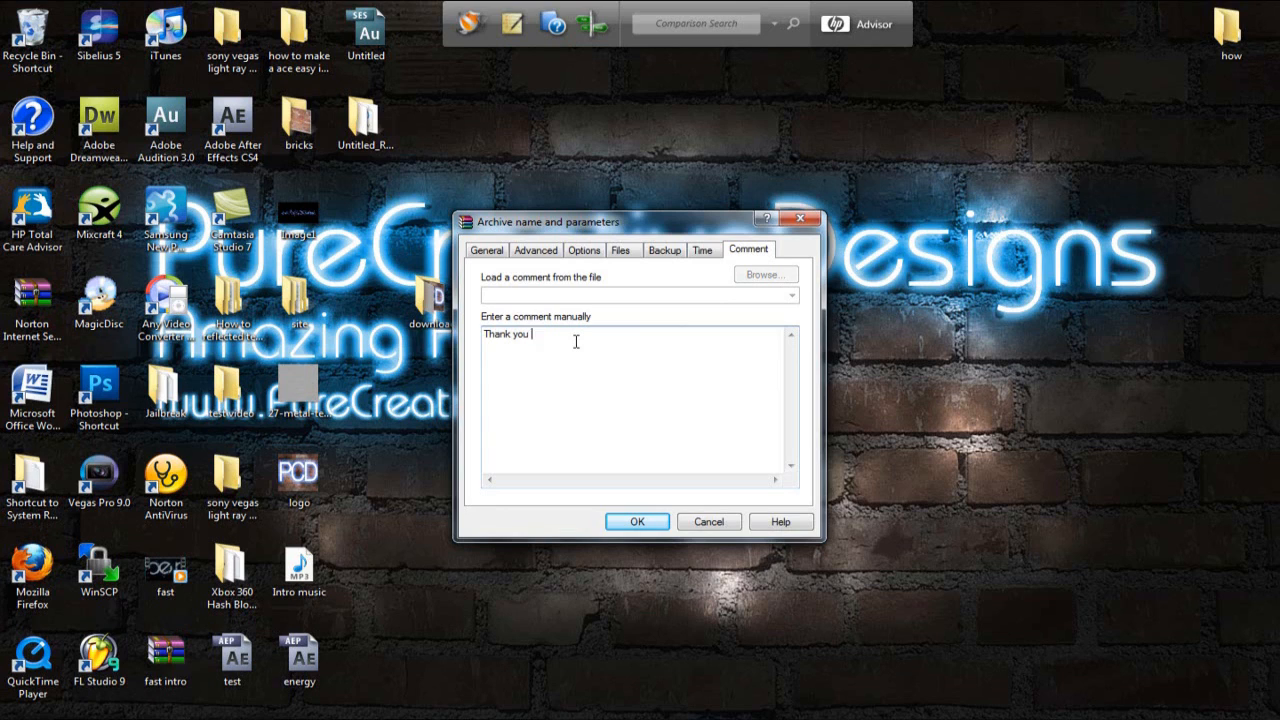
{"action": "type", "text": "downloading this"}
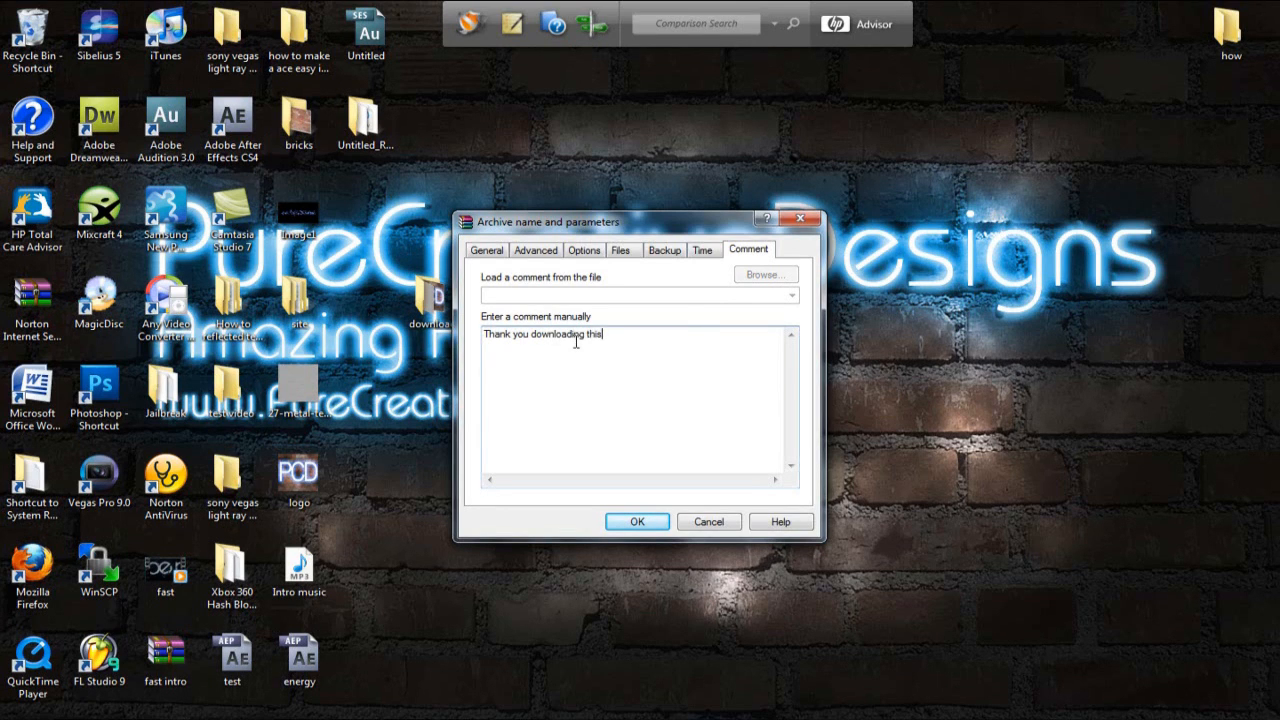
Review the comment and general settings, then create download.zip.
{"action": "left_click", "coordinate": [488, 248]}
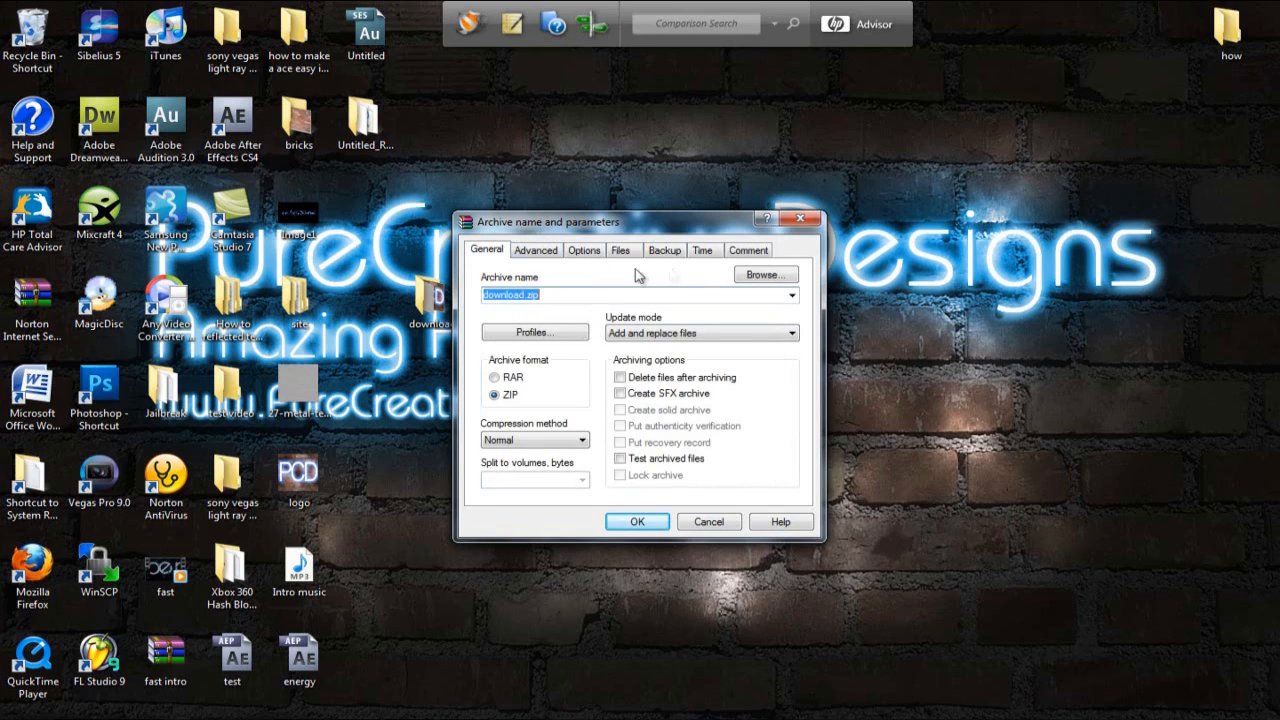
{"action": "left_click", "coordinate": [748, 250]}
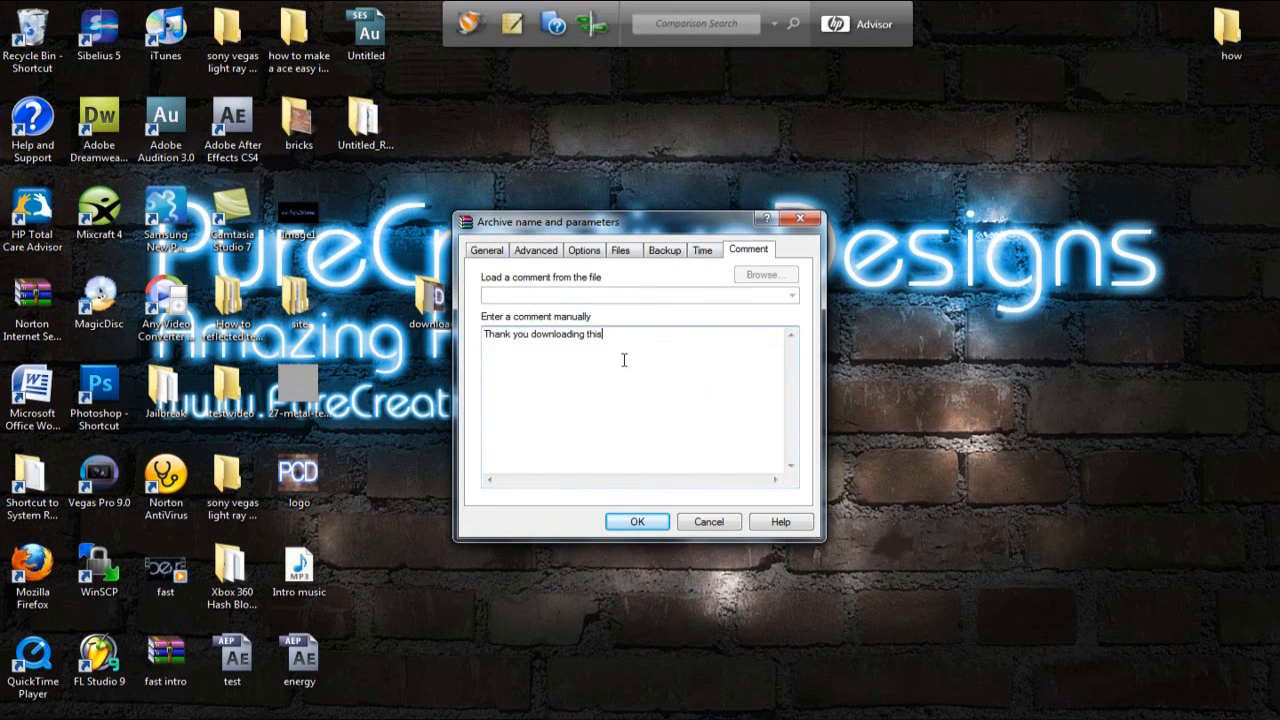
{"action": "left_click", "coordinate": [486, 248]}
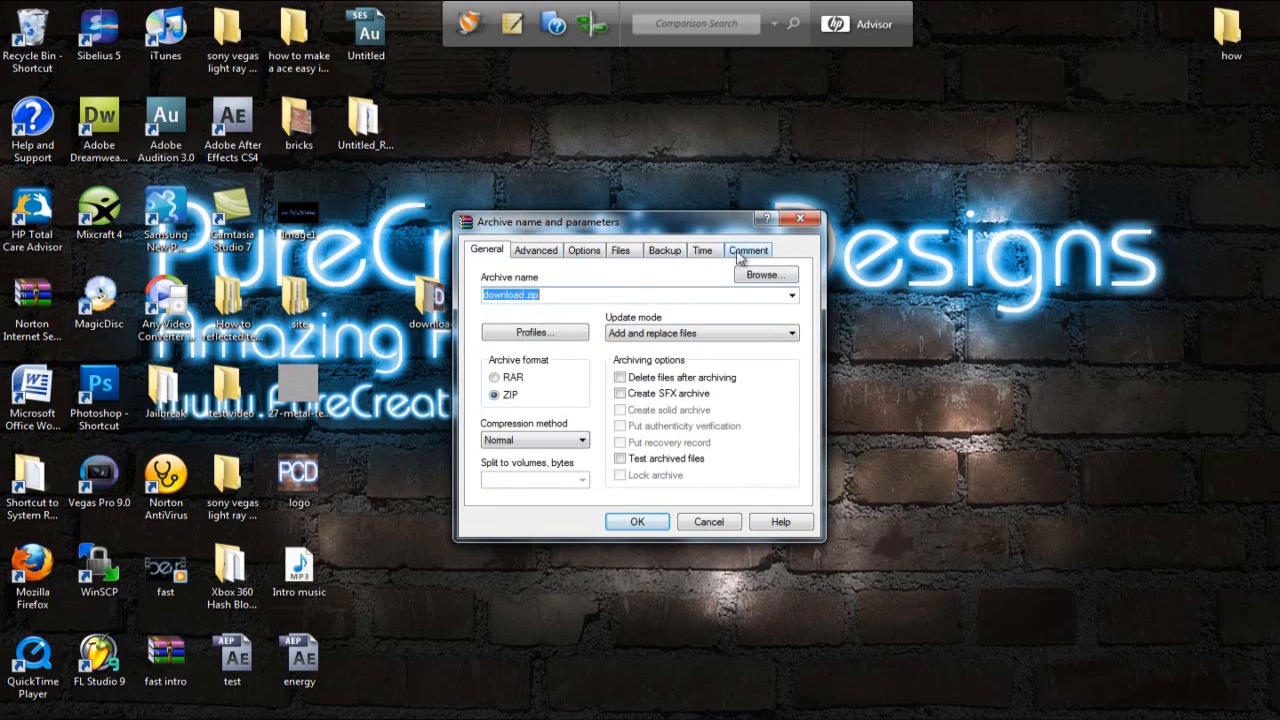
{"action": "mouse_move", "coordinate": [704, 564]}
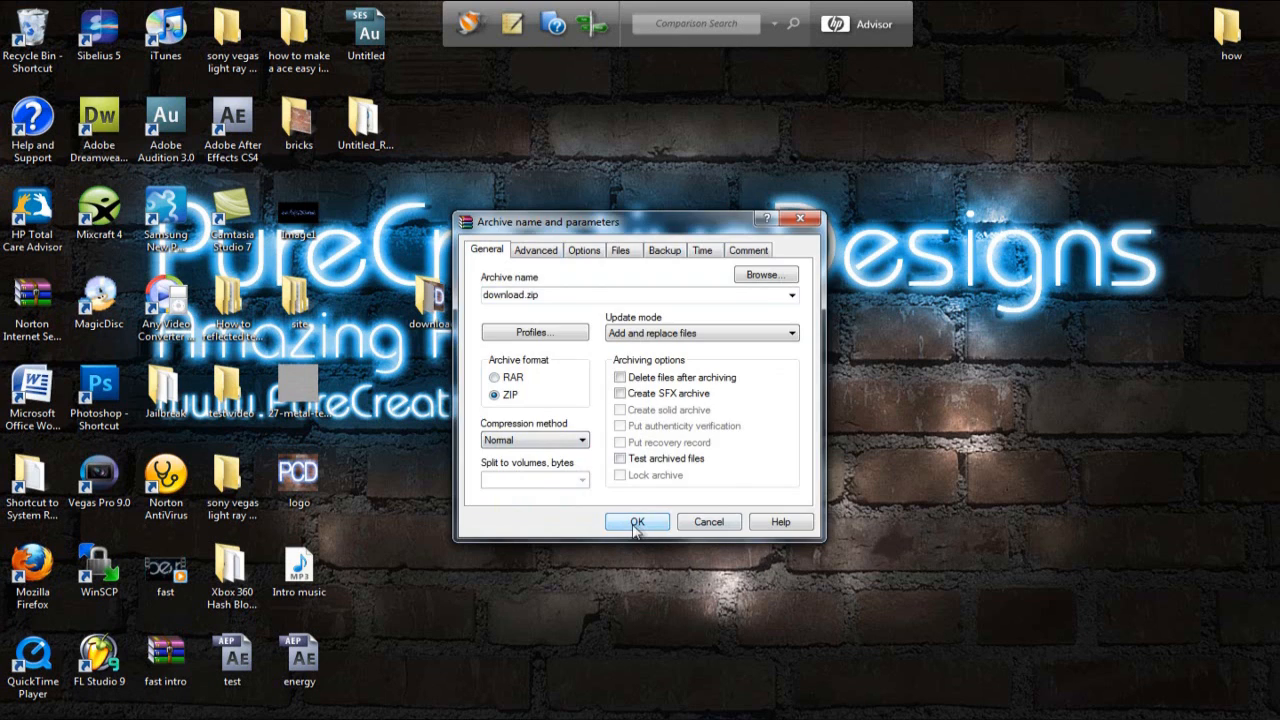
{"action": "left_click", "coordinate": [636, 520]}
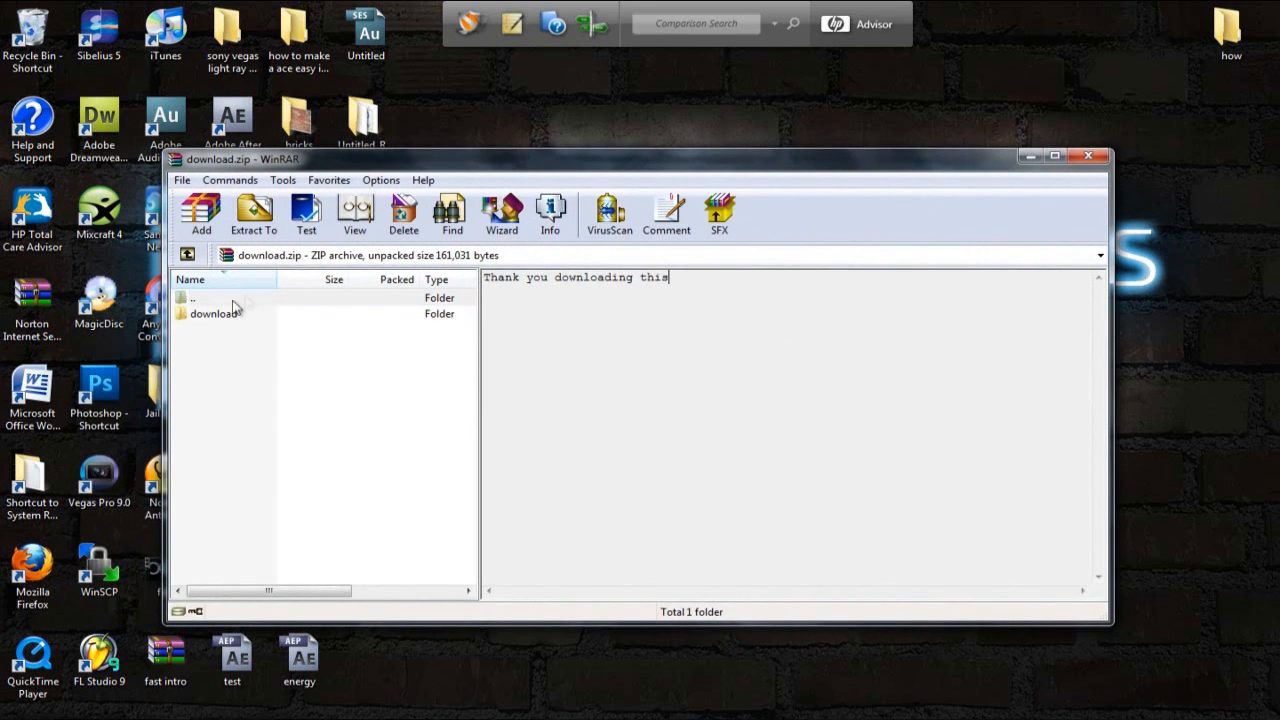
Inspect download.zip's folder and comment in WinRAR, then leave the archive window.
{"action": "double_click", "coordinate": [212, 312]}
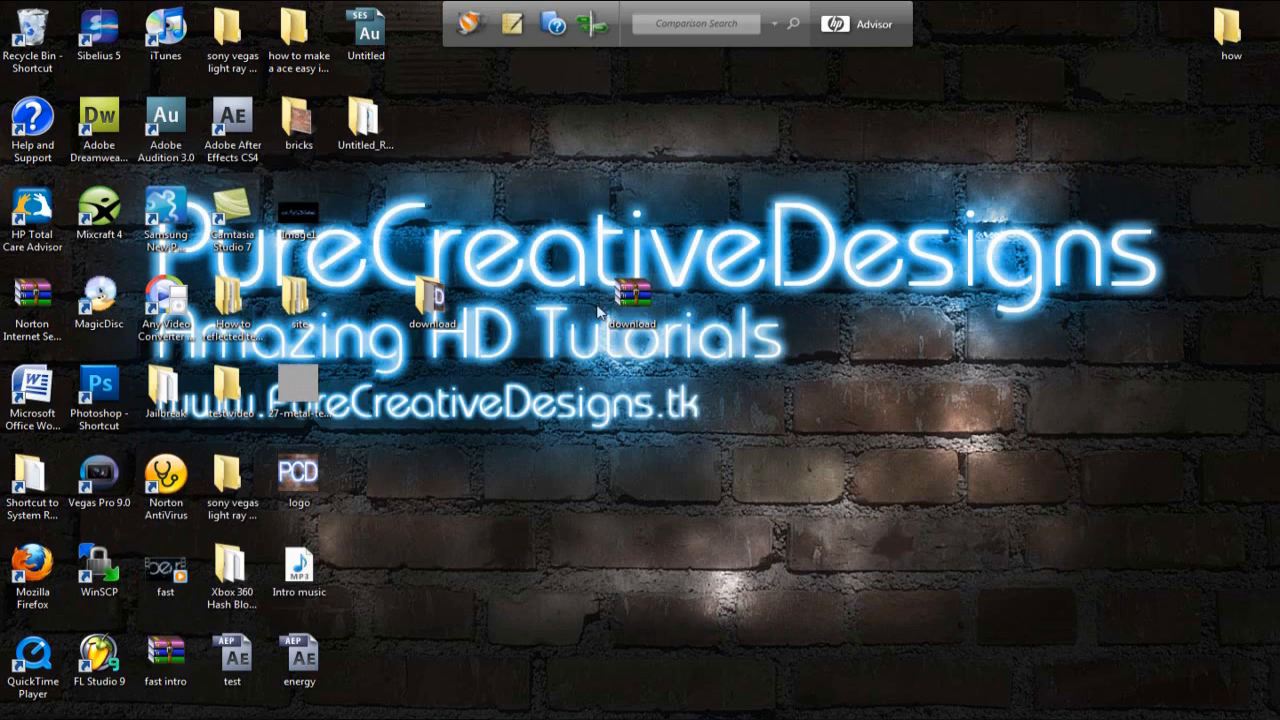
Browse to the html folder of Test Site For Video in Documents.
{"action": "double_click", "coordinate": [300, 300]}
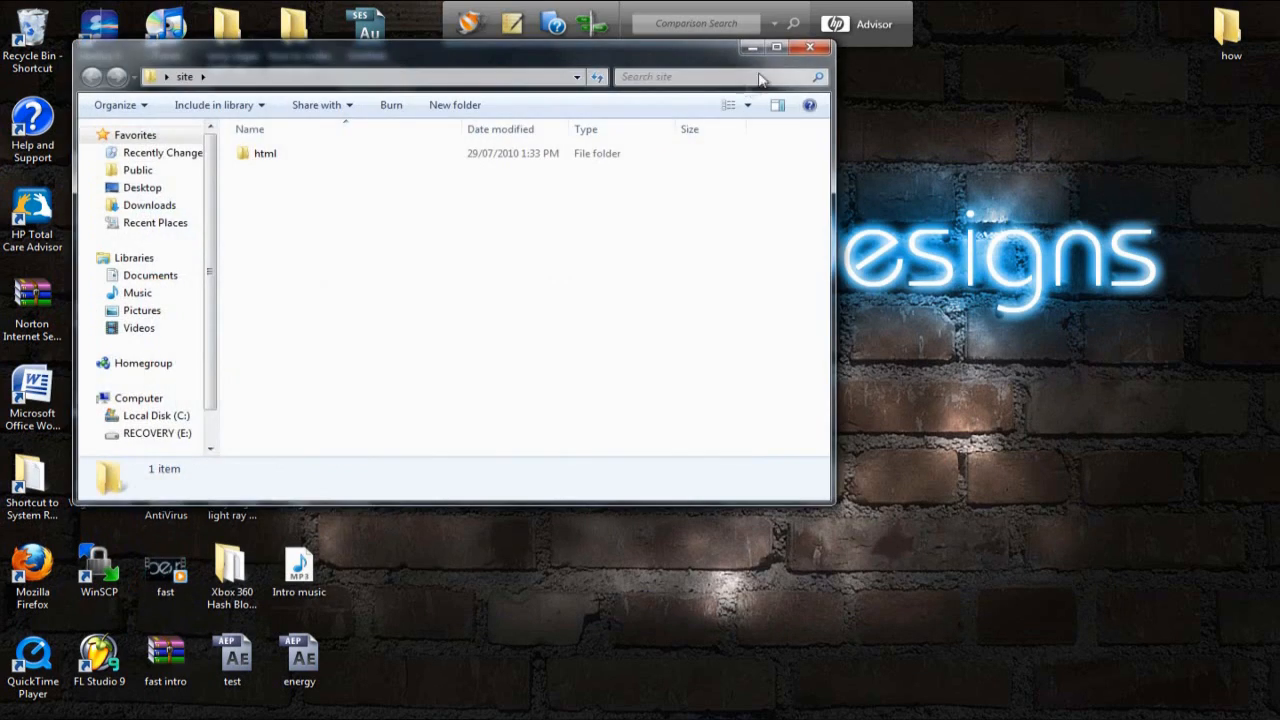
{"action": "left_click", "coordinate": [804, 48]}
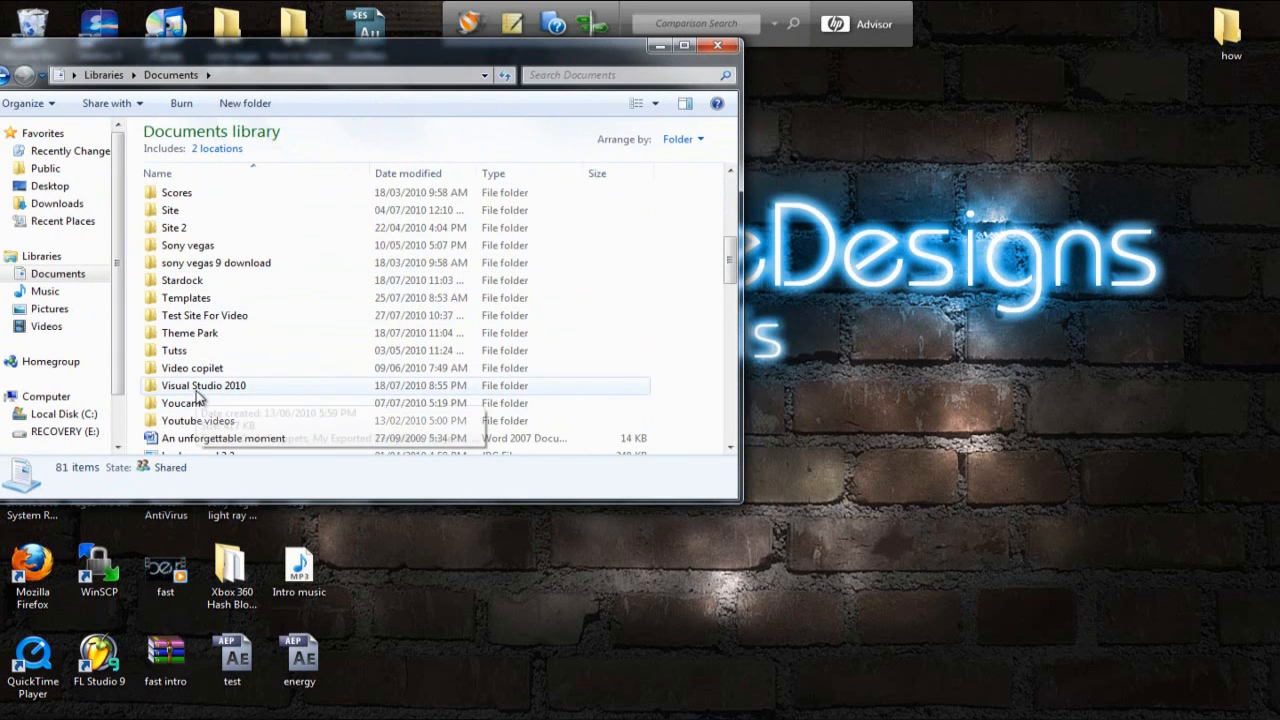
{"action": "double_click", "coordinate": [204, 316]}
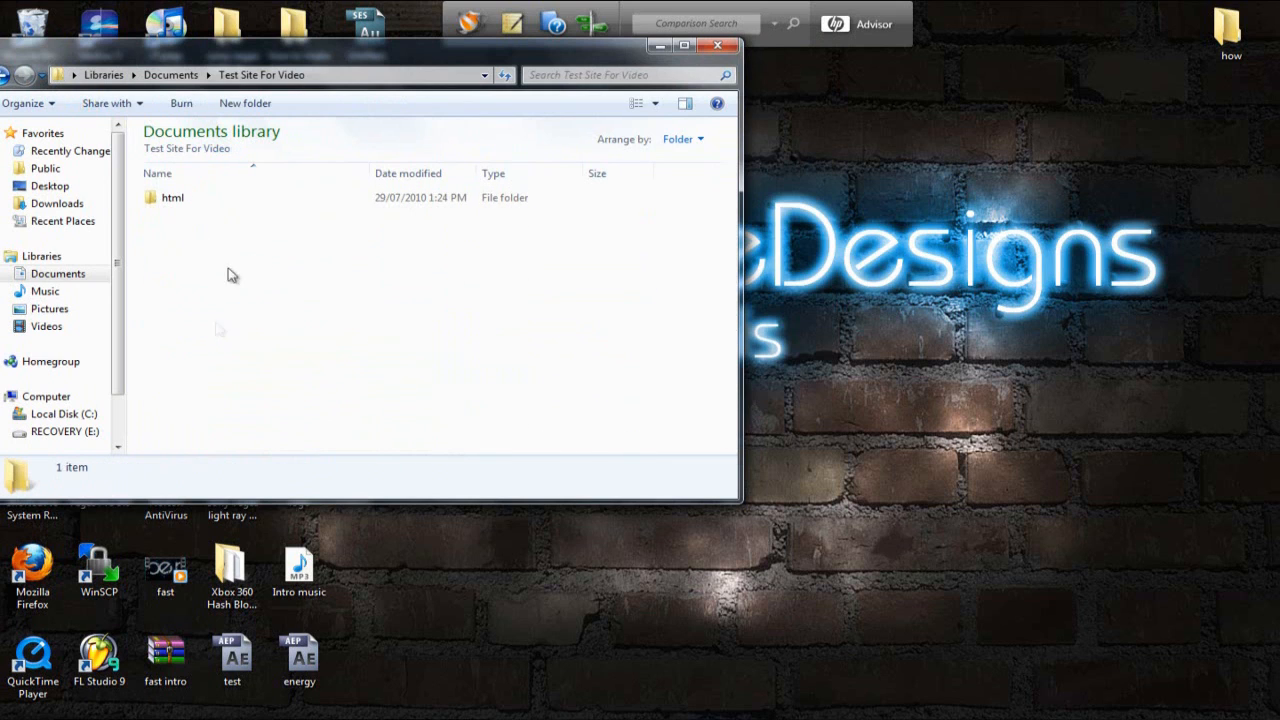
{"action": "double_click", "coordinate": [172, 198]}
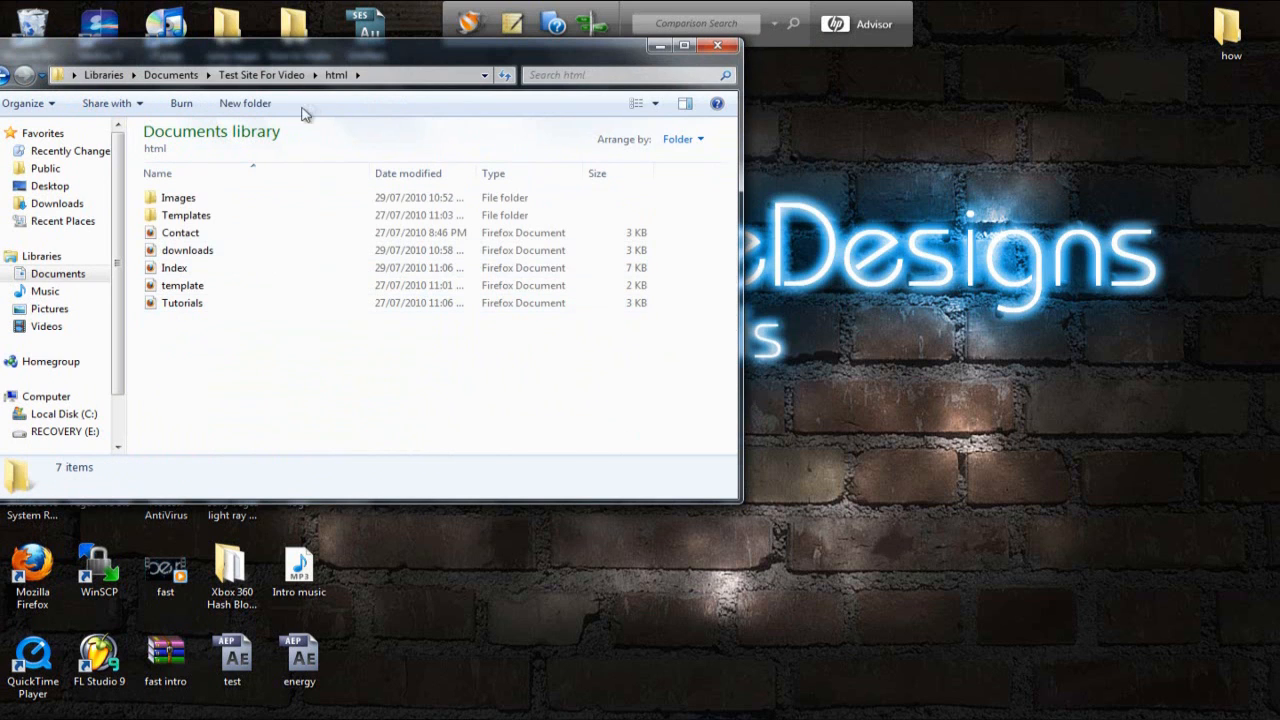
Create a Downloads folder there and move download.zip into it.
{"action": "left_click", "coordinate": [244, 104]}
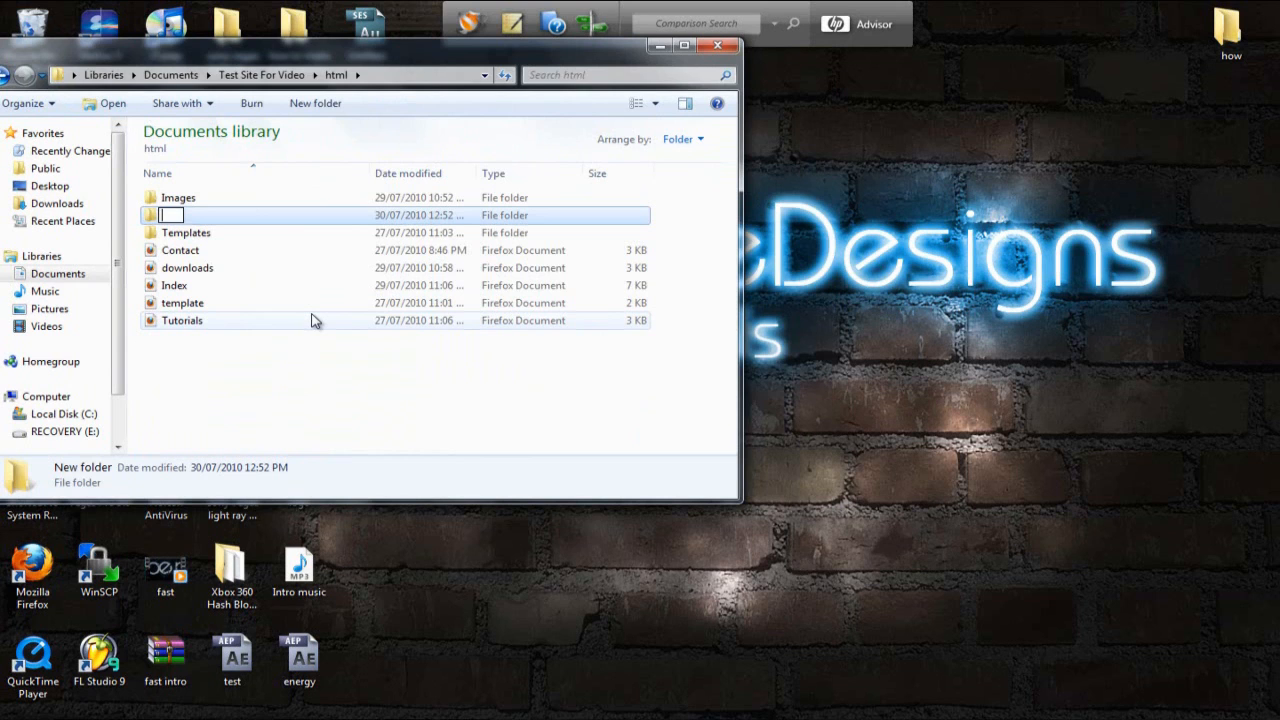
{"action": "type", "text": "Download"}
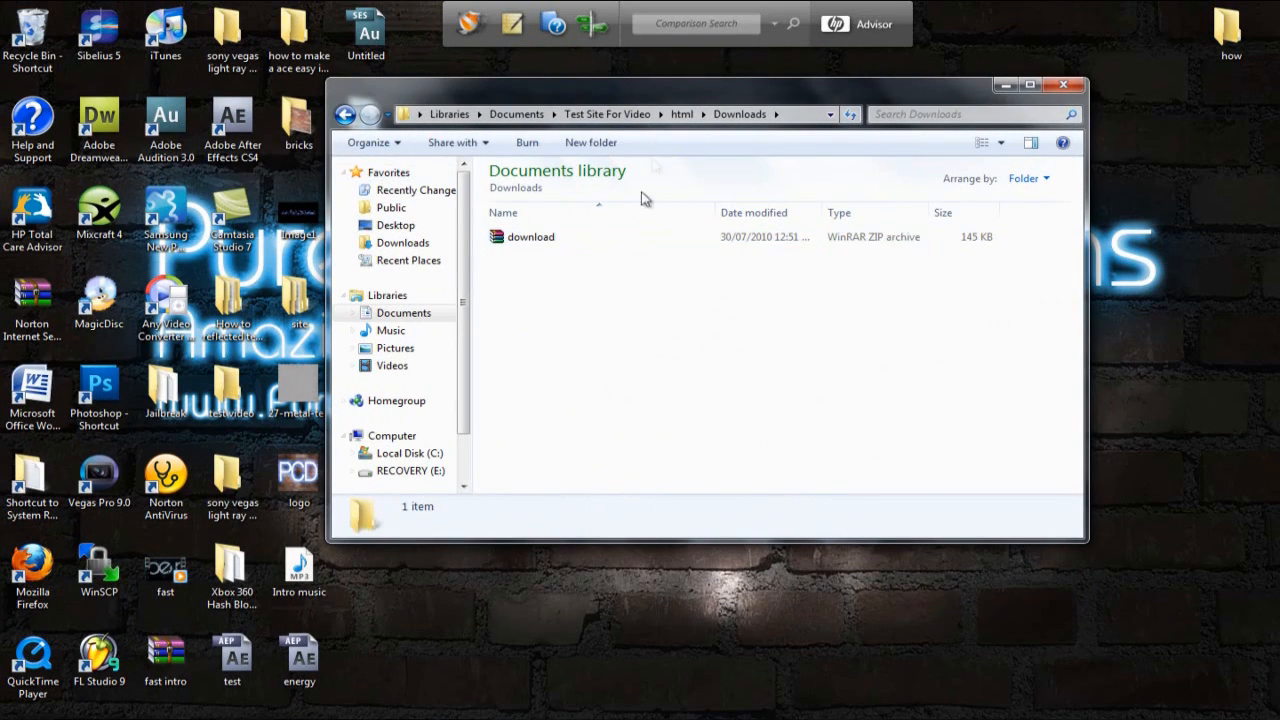
{"action": "left_click", "coordinate": [1062, 84]}
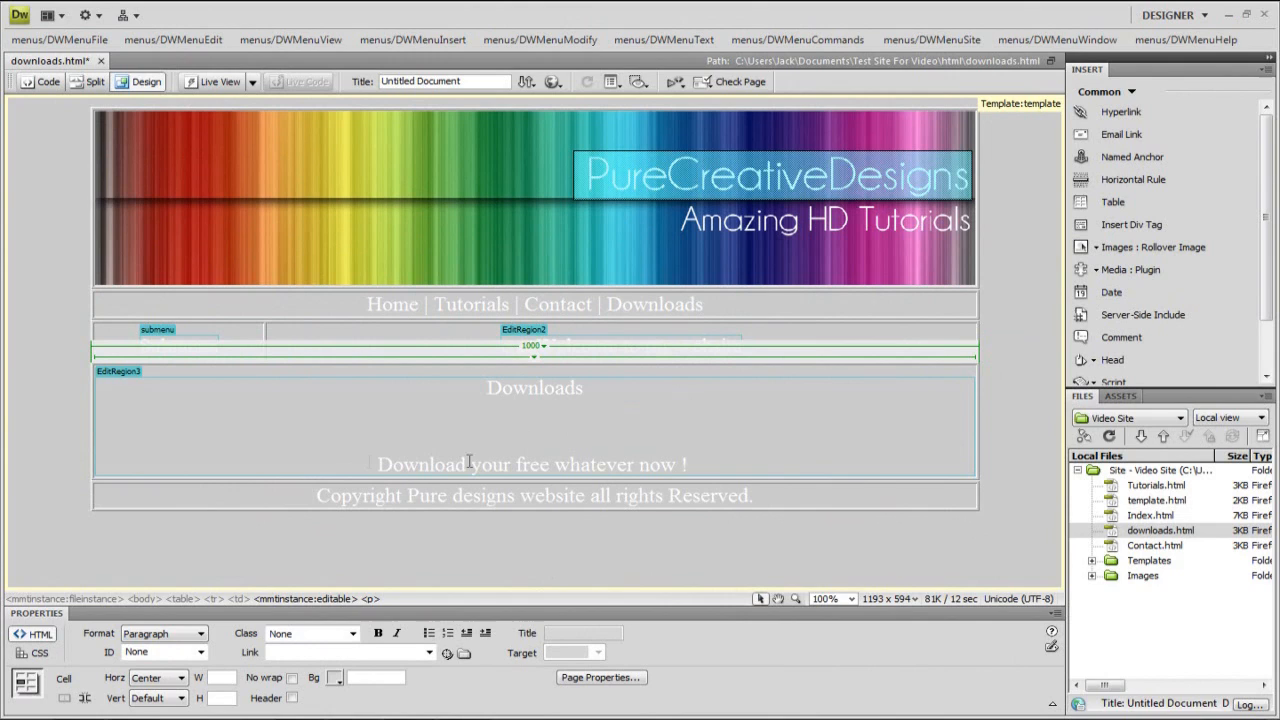
Link the 'Download your free whatever now !' text to Downloads/download.zip via Point to File.
{"action": "left_click", "coordinate": [1108, 436]}
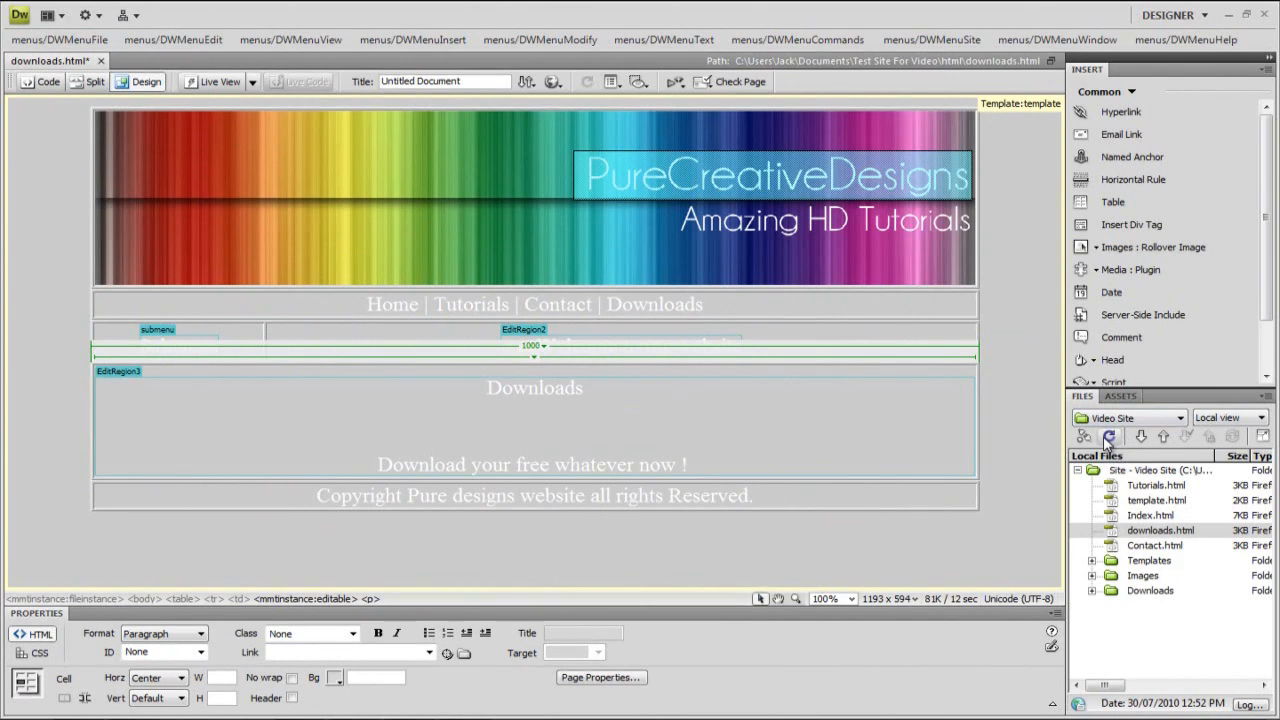
{"action": "left_click", "coordinate": [1150, 530]}
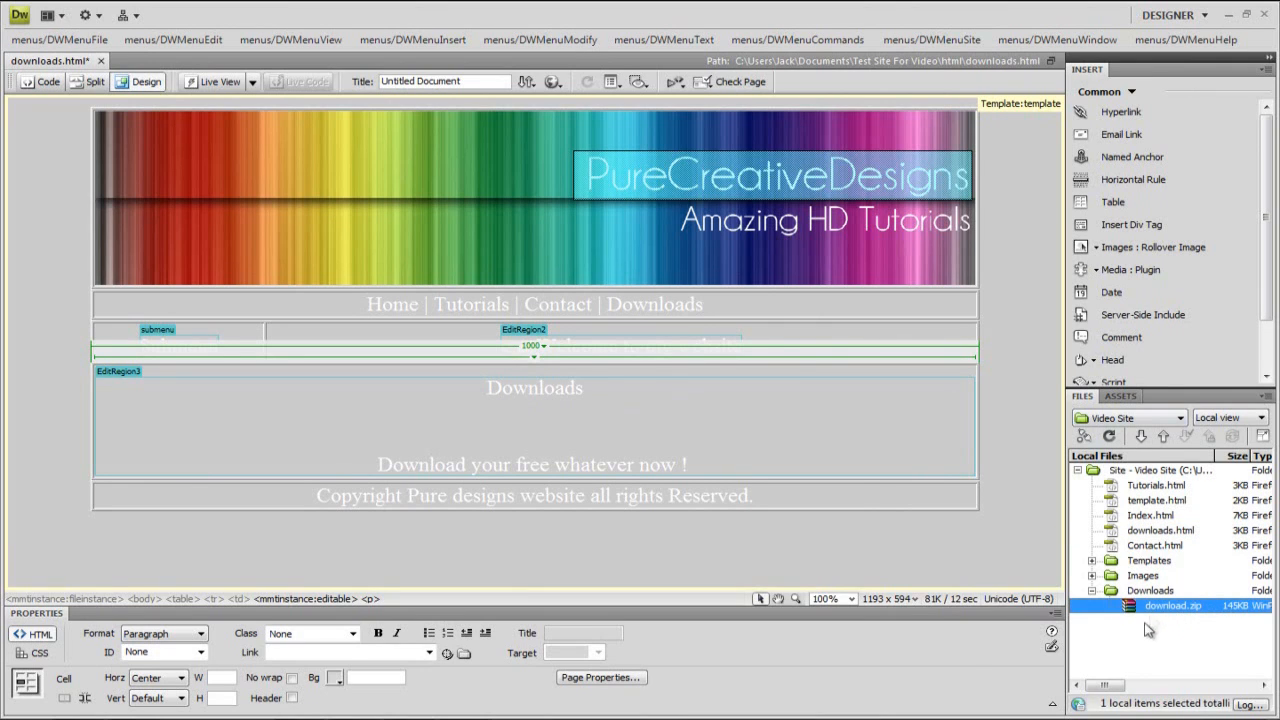
{"action": "double_click", "coordinate": [410, 464]}
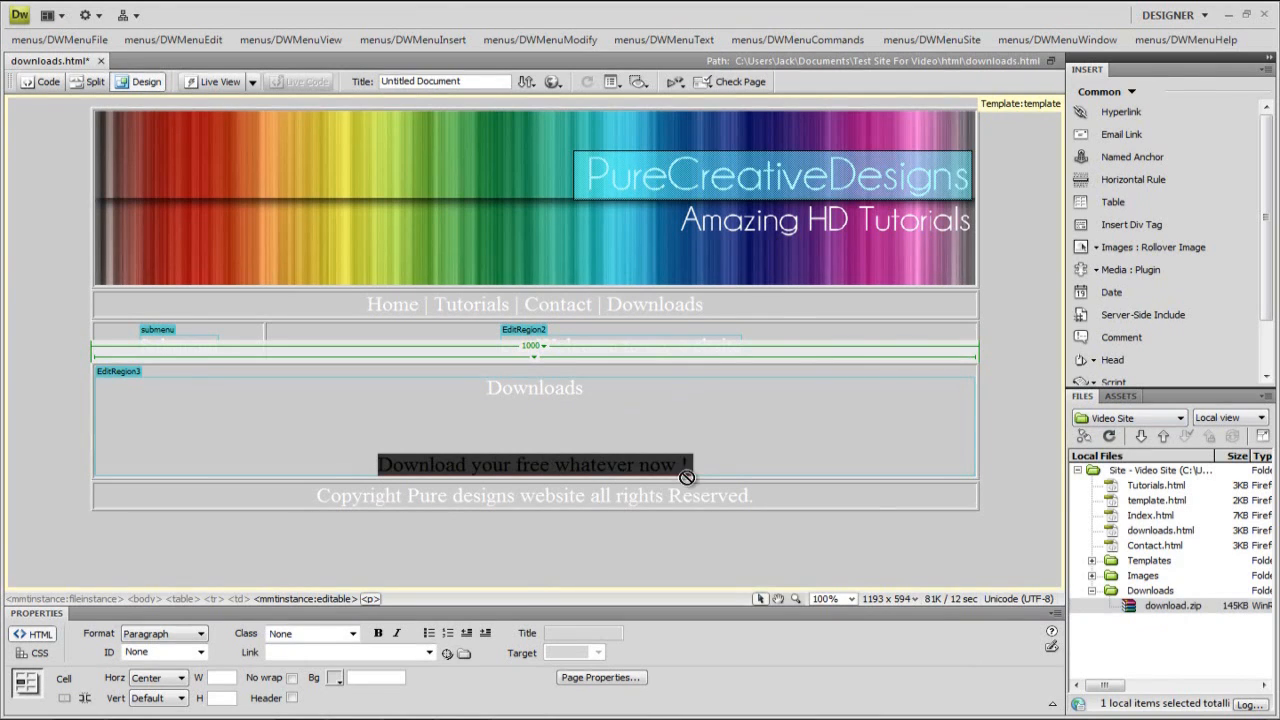
{"action": "mouse_move", "coordinate": [332, 678]}
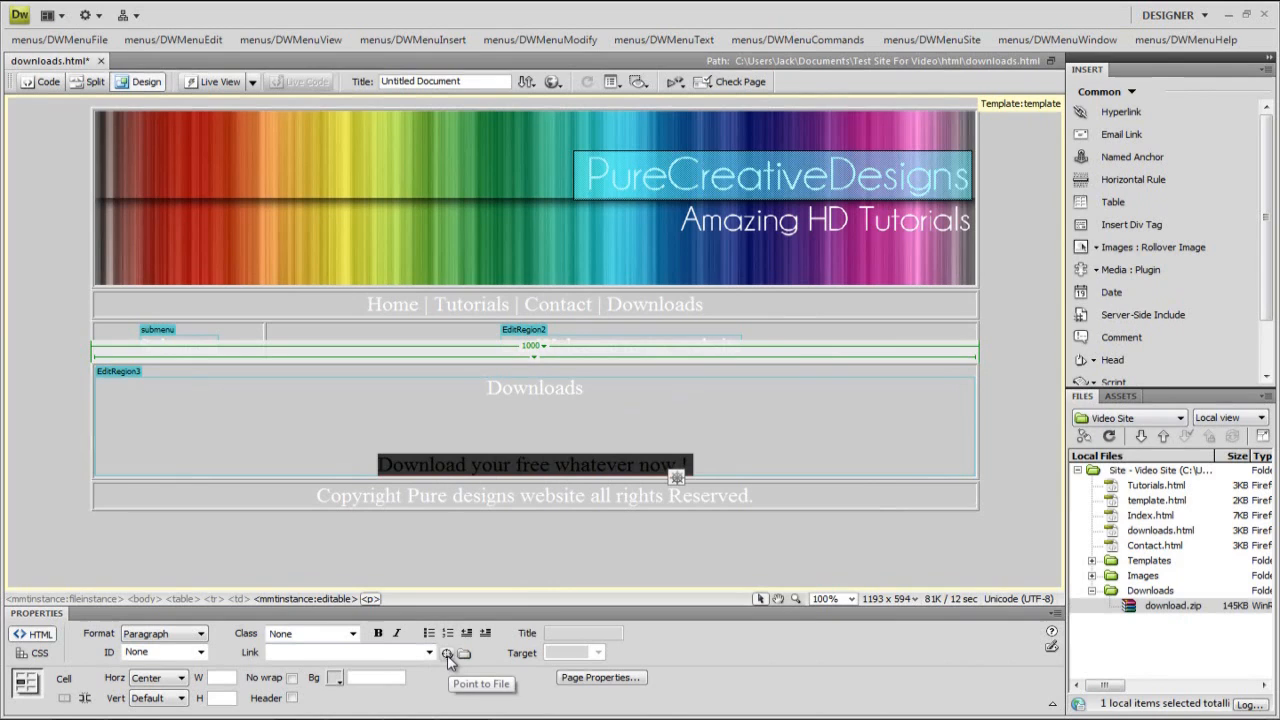
{"action": "left_click_drag", "start_coordinate": [448, 652], "coordinate": [1172, 608]}
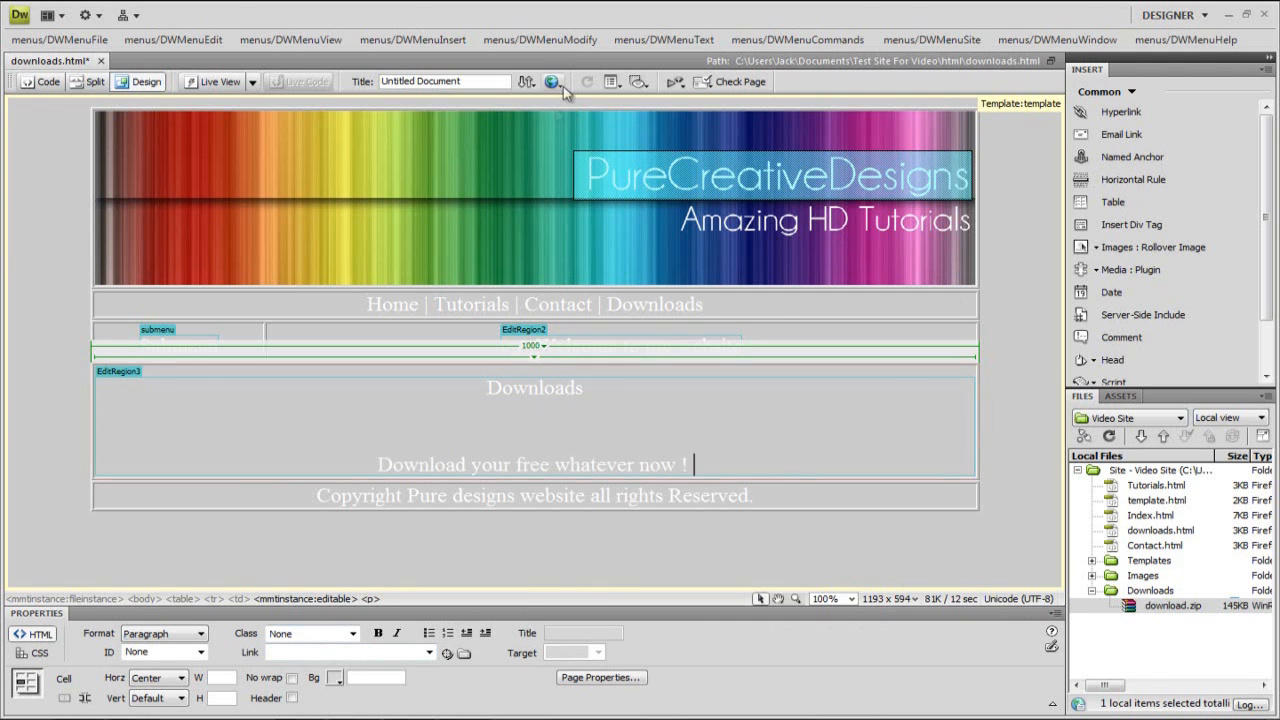
{"action": "left_click", "coordinate": [552, 82]}
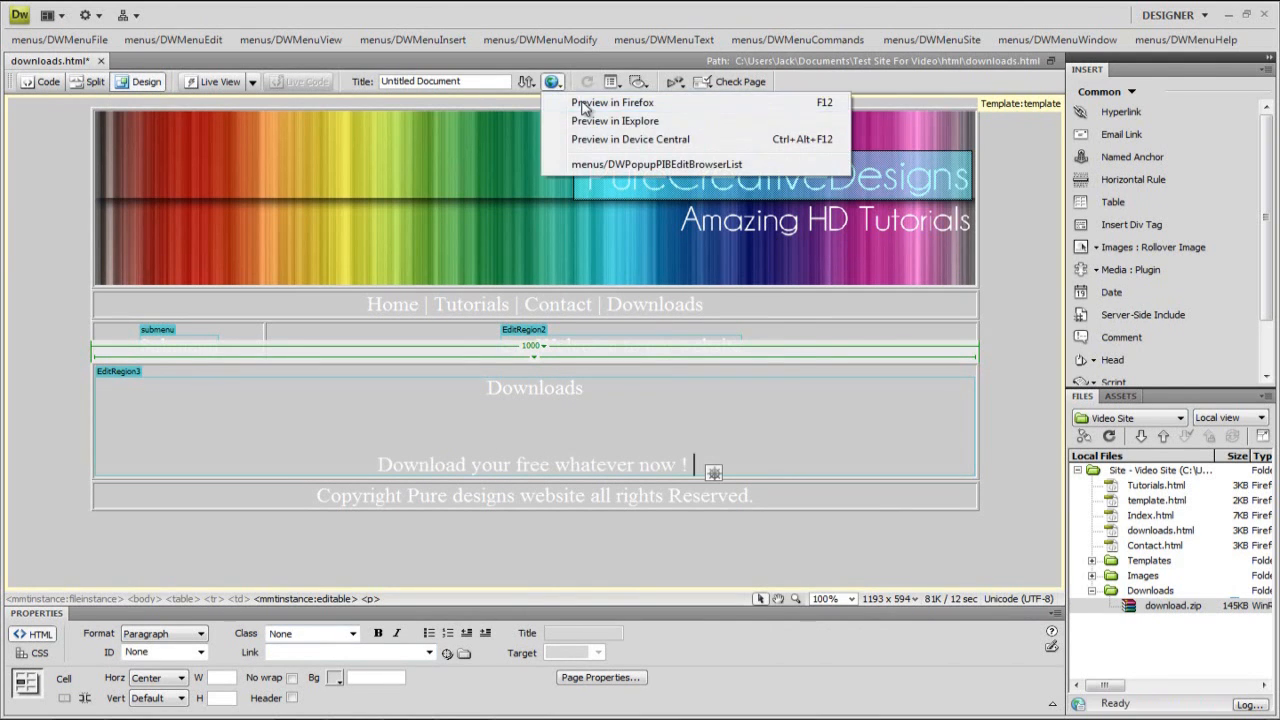
Preview the page in Firefox, follow the link to download.zip, and cancel the download prompt.
{"action": "left_click", "coordinate": [612, 102]}
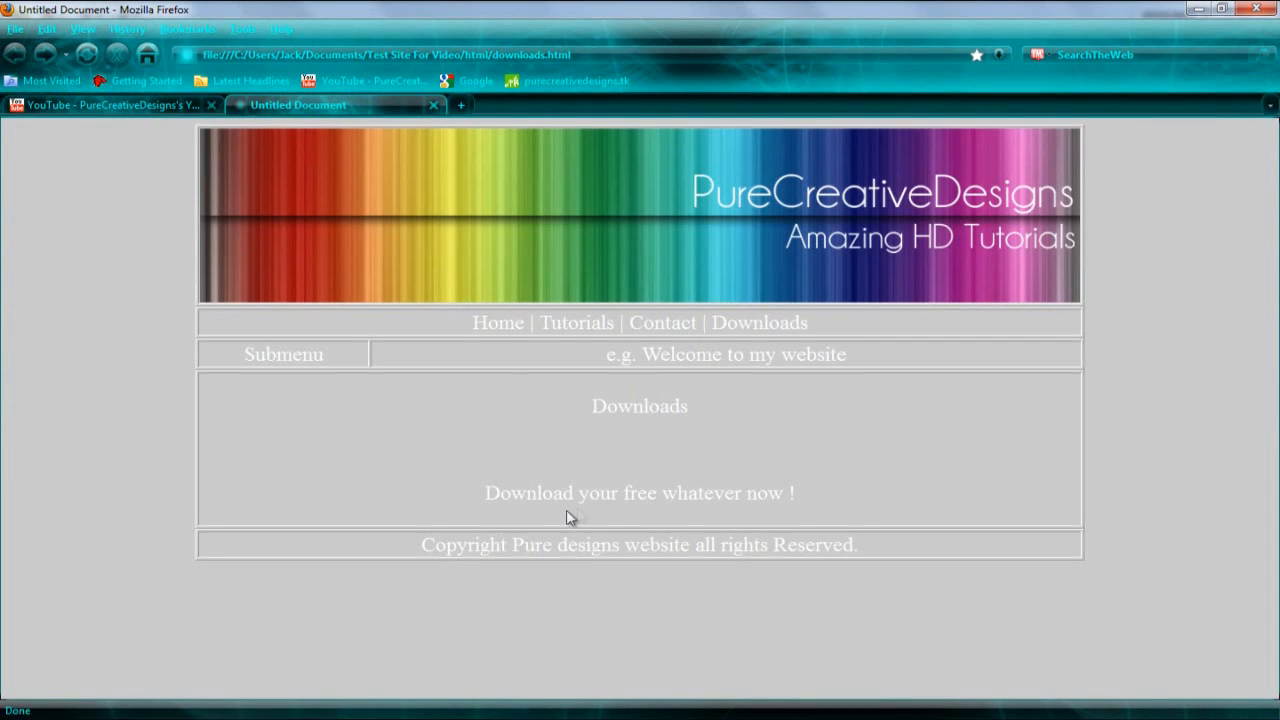
{"action": "mouse_move", "coordinate": [504, 502]}
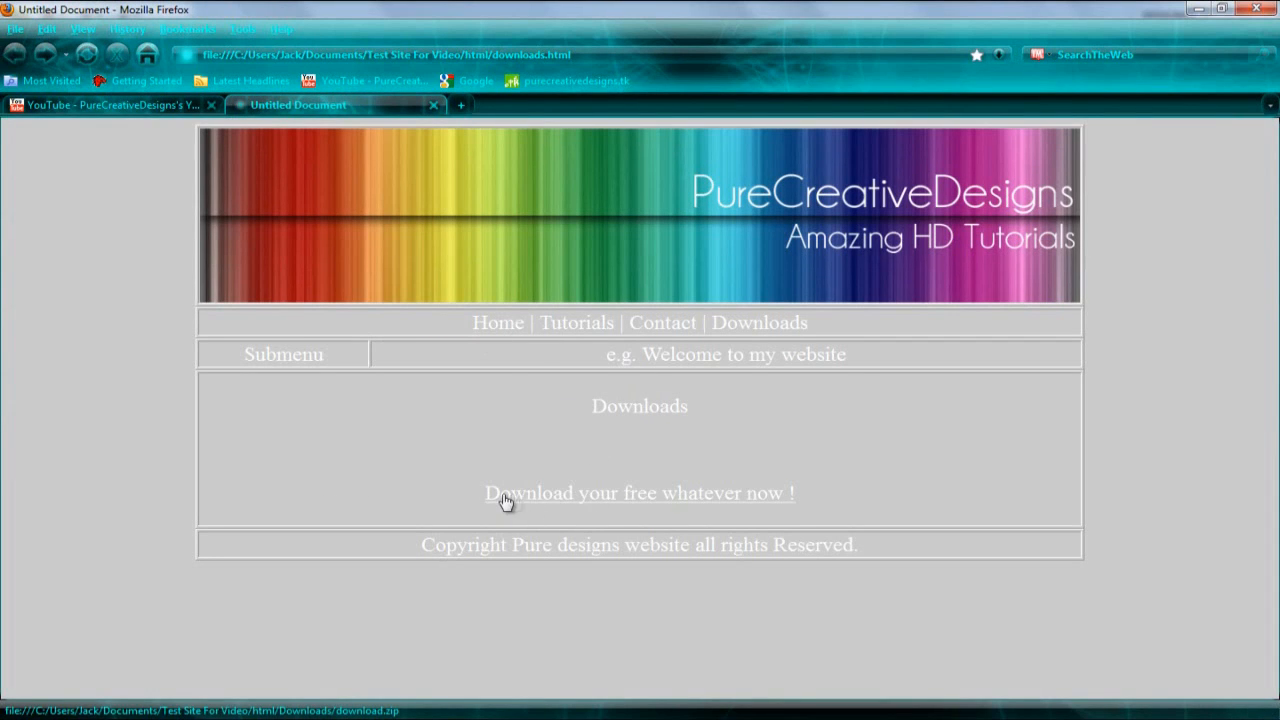
{"action": "left_click", "coordinate": [640, 492]}
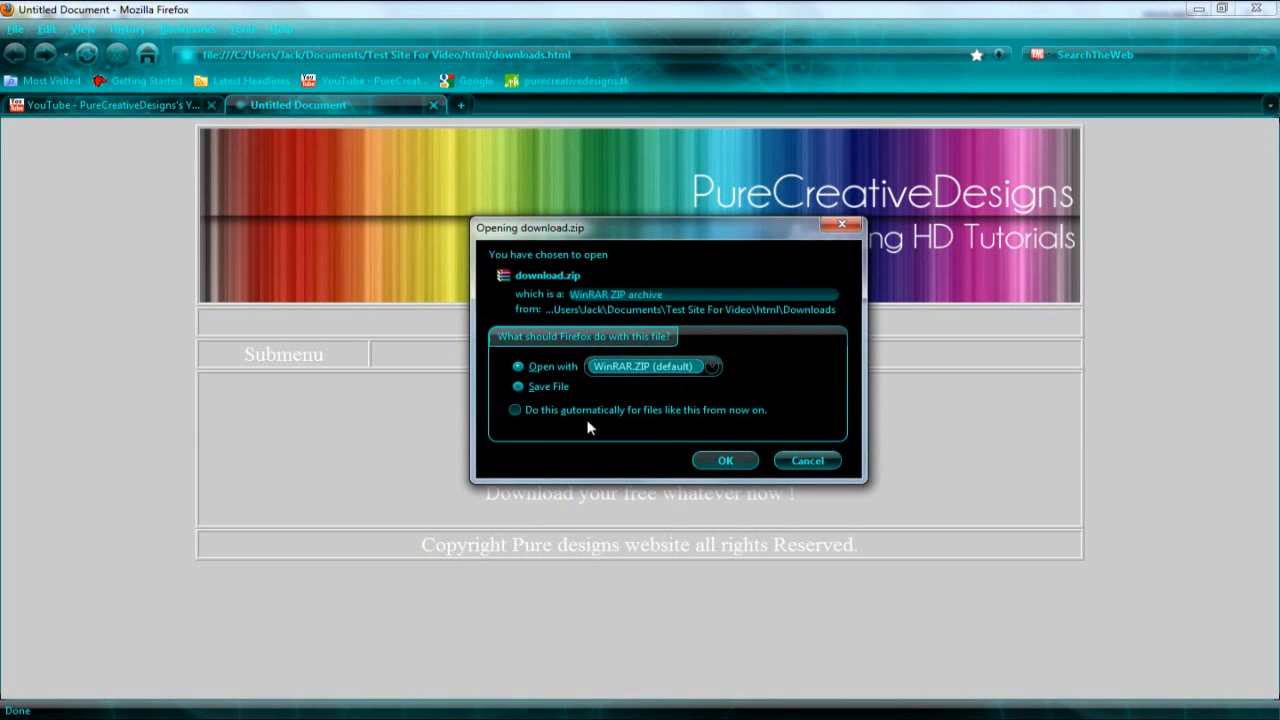
{"action": "mouse_move", "coordinate": [800, 272]}
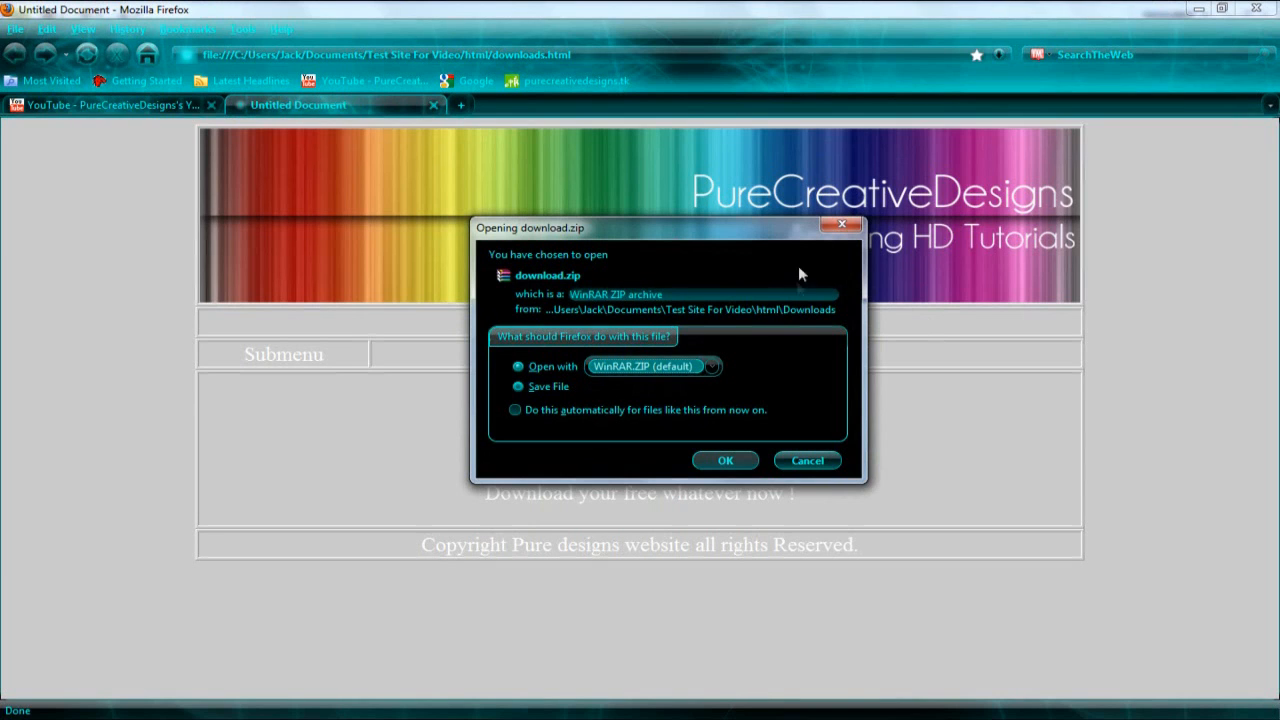
{"action": "left_click", "coordinate": [808, 460]}
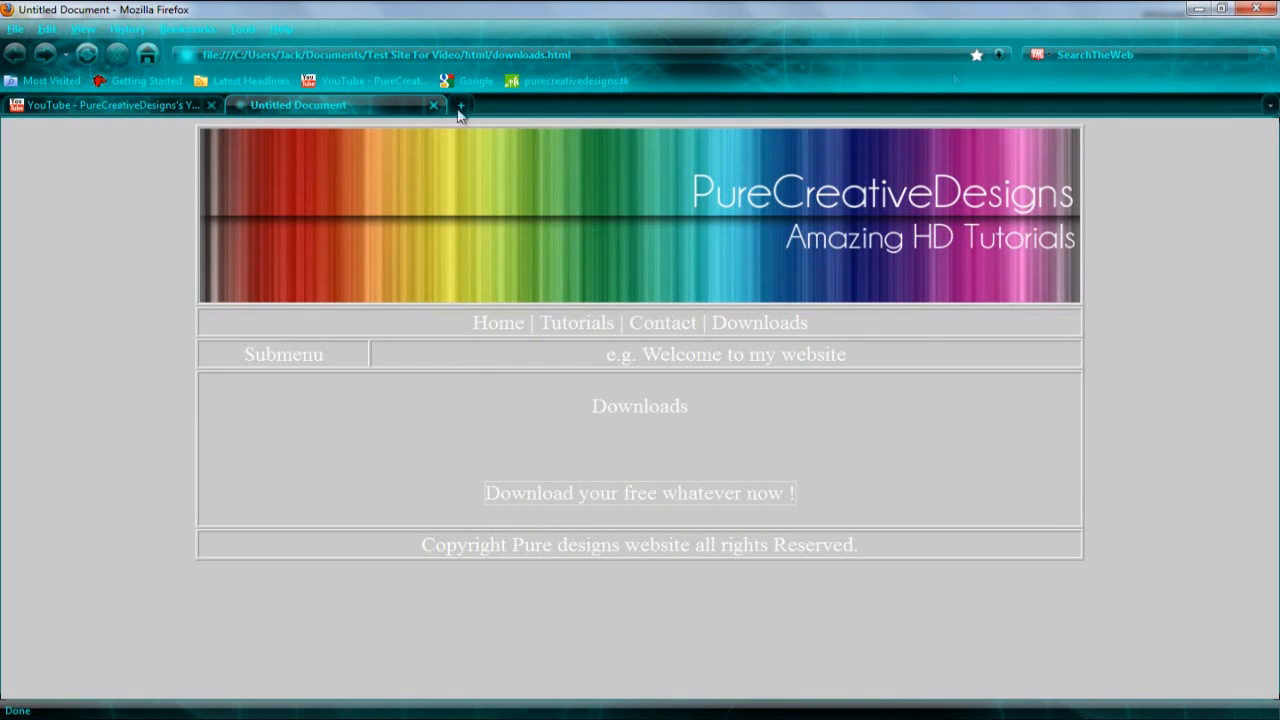